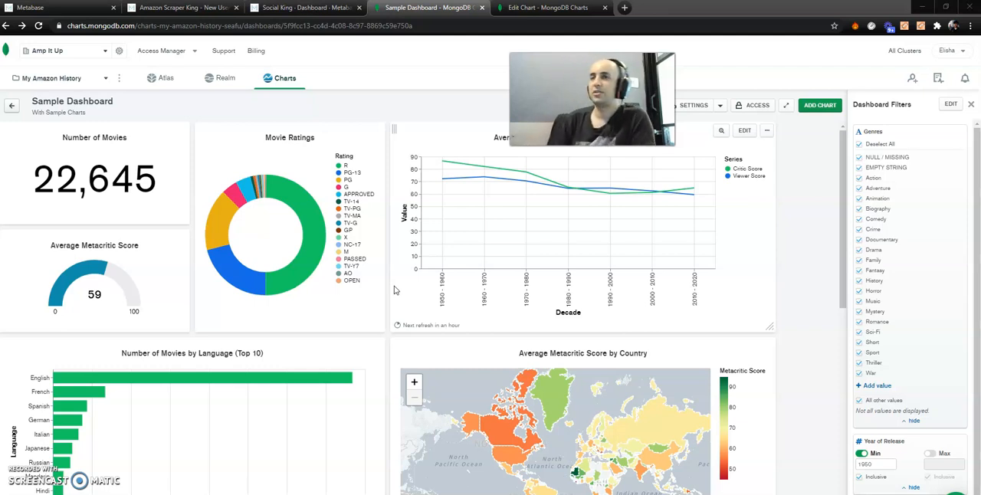
pyautogui.moveTo(396, 252)
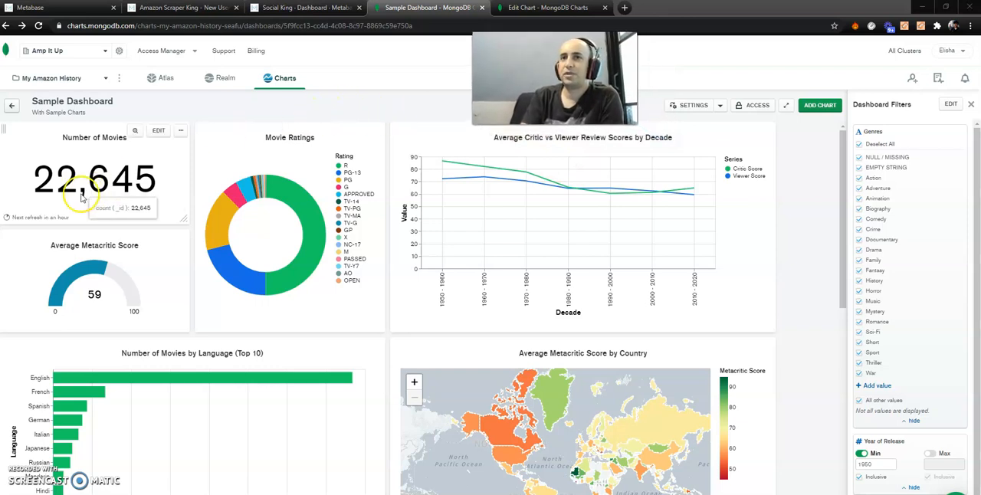
pyautogui.moveTo(84, 217)
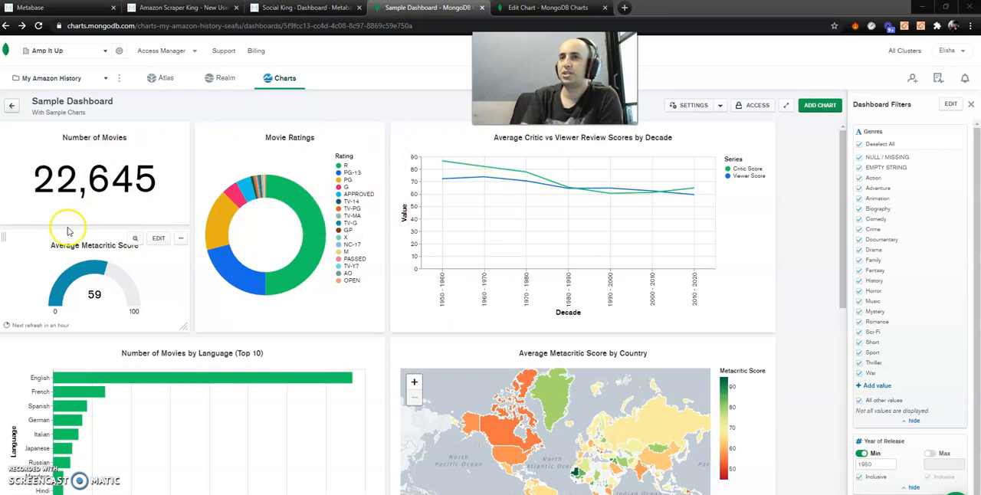
pyautogui.moveTo(287, 209)
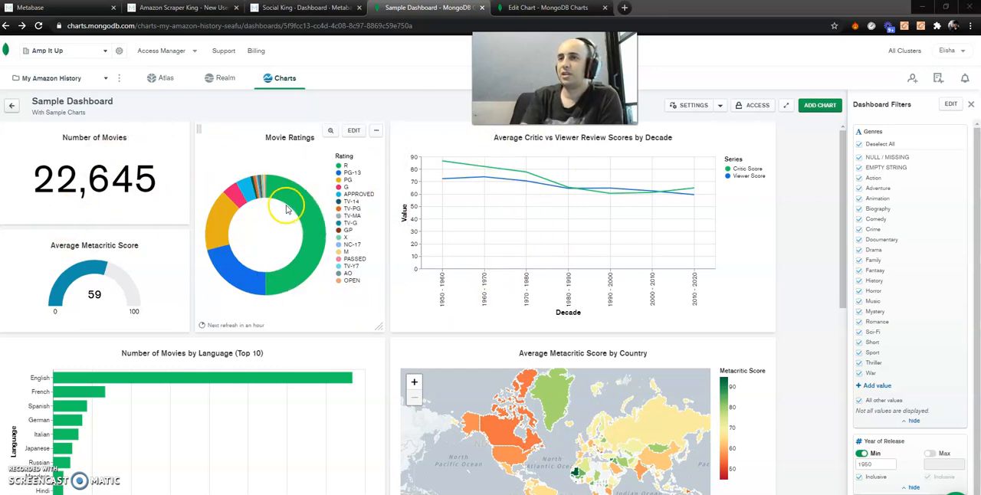
# Switch to the Amazon Scraper King new users dashboard and scroll to the Terms Scraped card
pyautogui.click(182, 8)
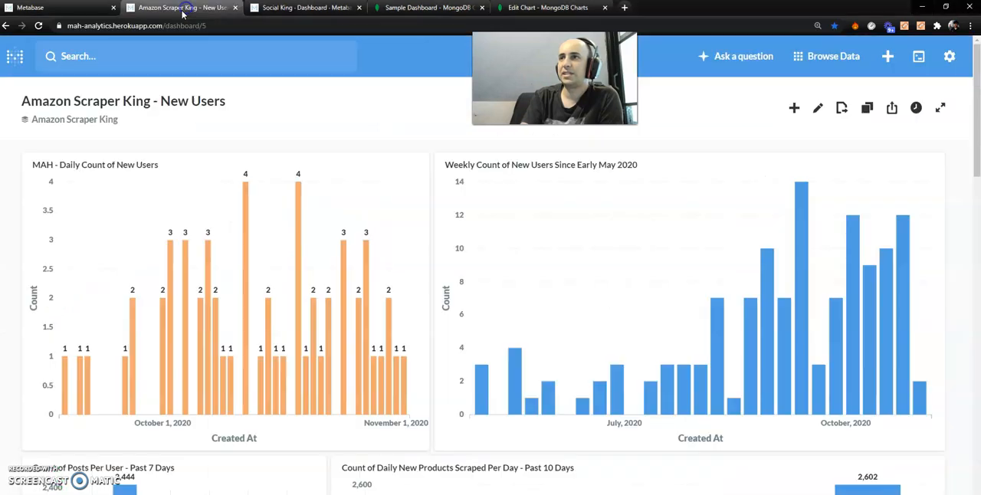
pyautogui.scroll(-3)
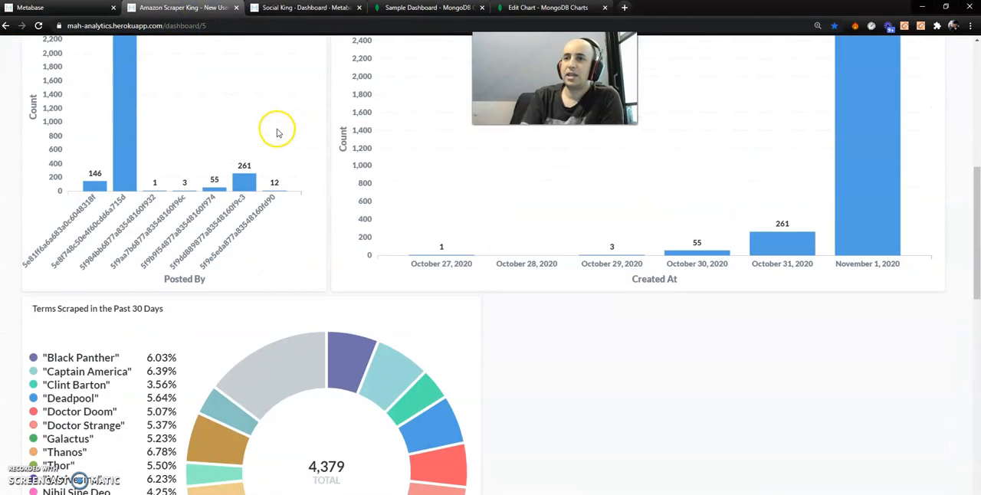
pyautogui.scroll(-3)
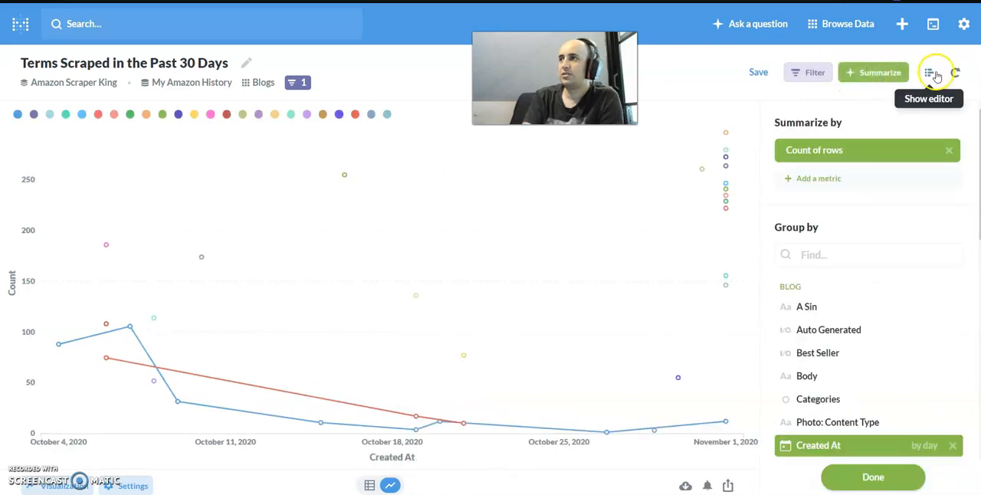
# Remove the Created At Previous 30 Days filter and the Created At: Day grouping
pyautogui.click(927, 72)
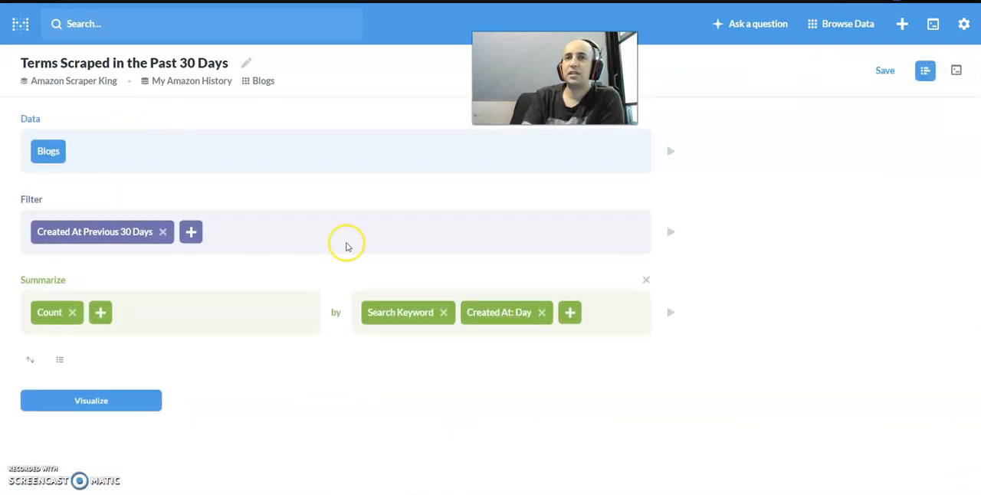
pyautogui.moveTo(191, 130)
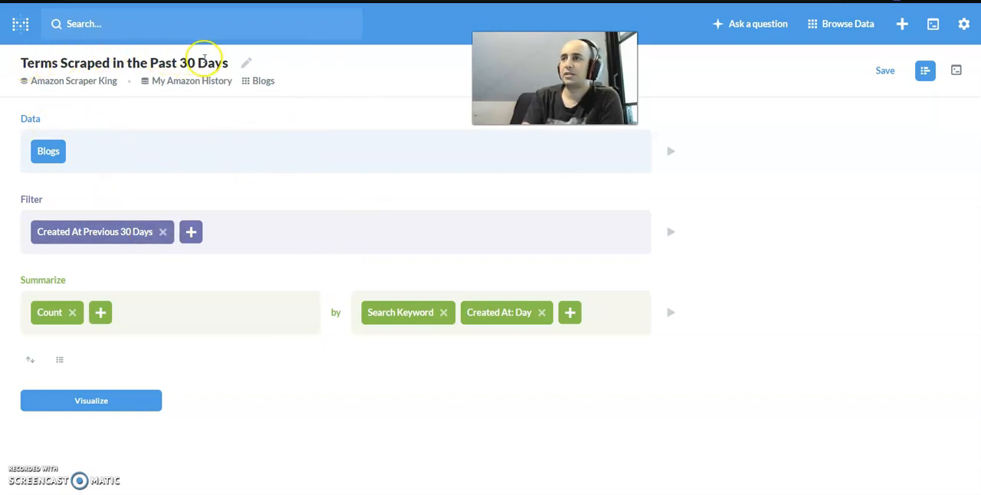
pyautogui.moveTo(117, 125)
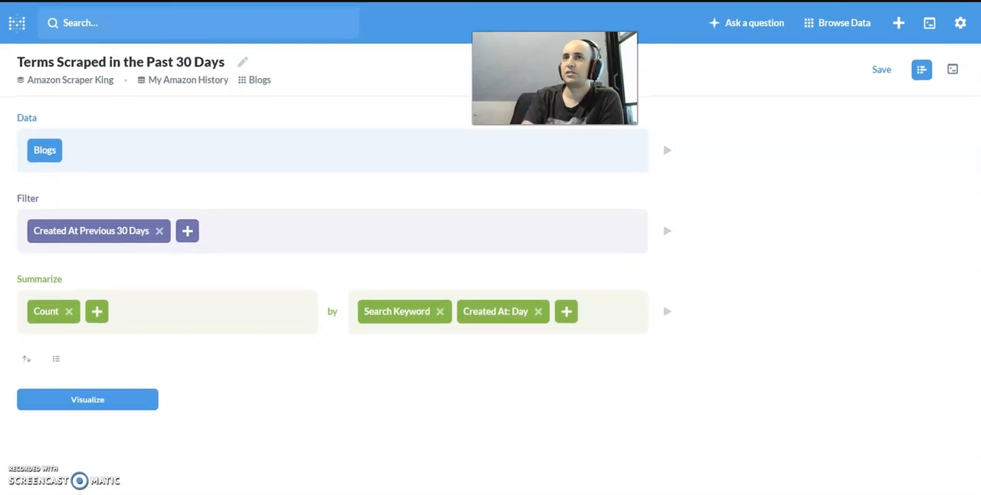
pyautogui.moveTo(183, 123)
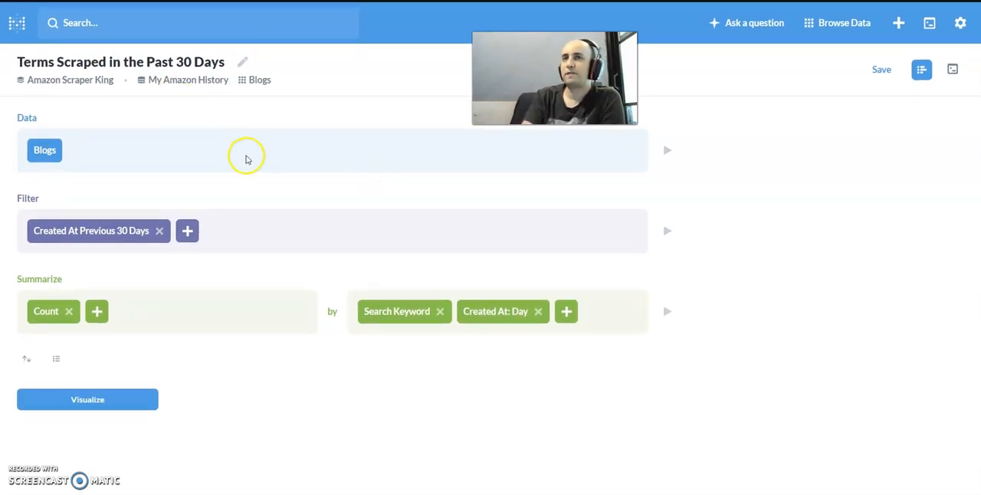
pyautogui.moveTo(213, 107)
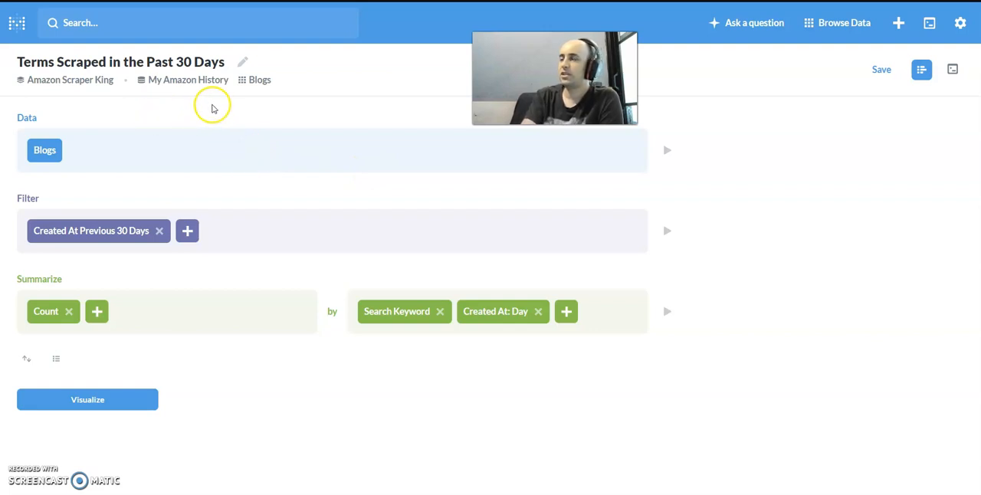
pyautogui.moveTo(118, 213)
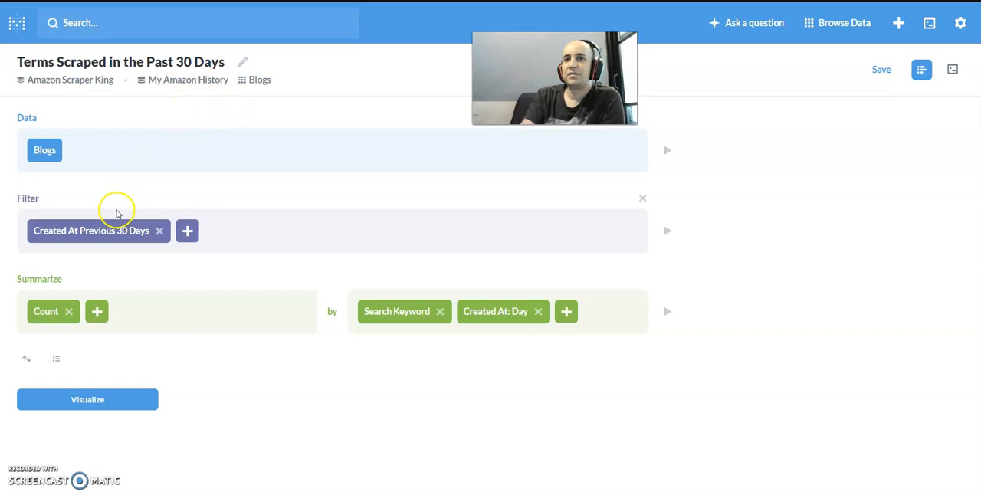
pyautogui.click(160, 231)
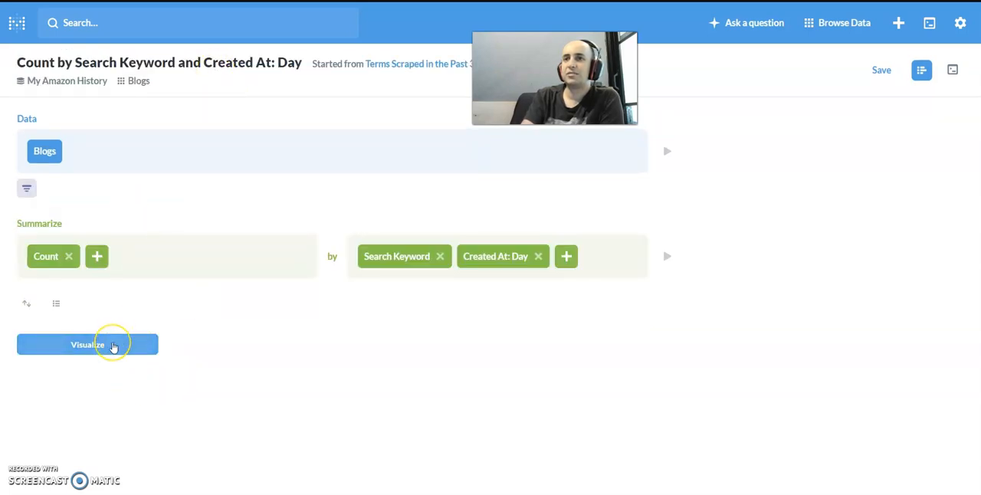
pyautogui.click(88, 344)
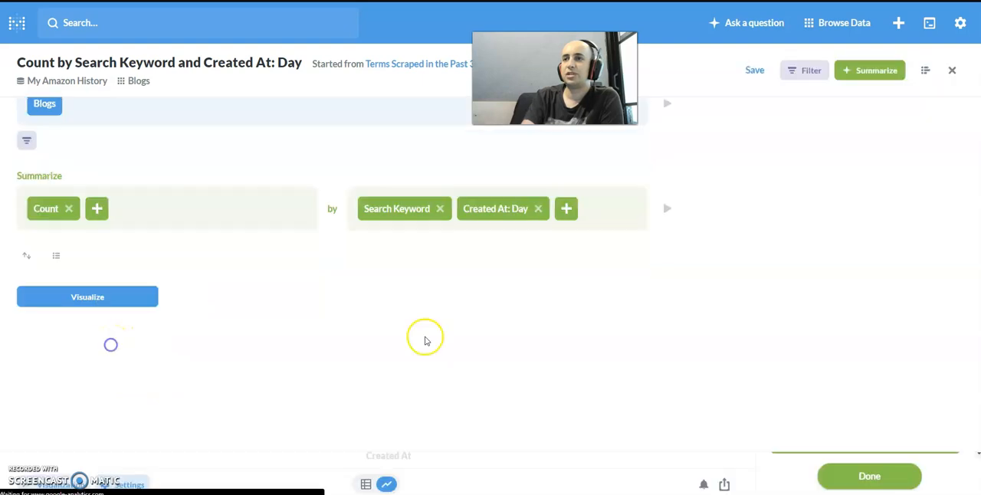
pyautogui.click(869, 69)
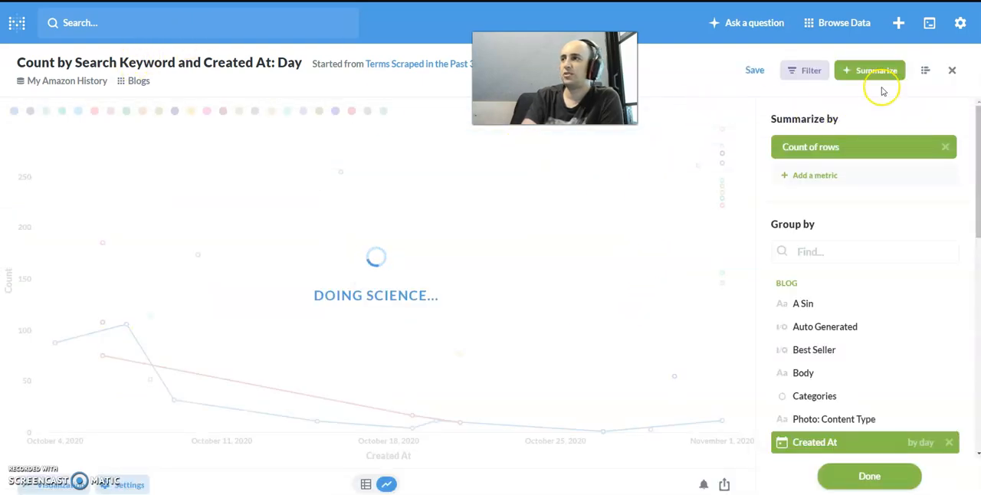
pyautogui.click(922, 70)
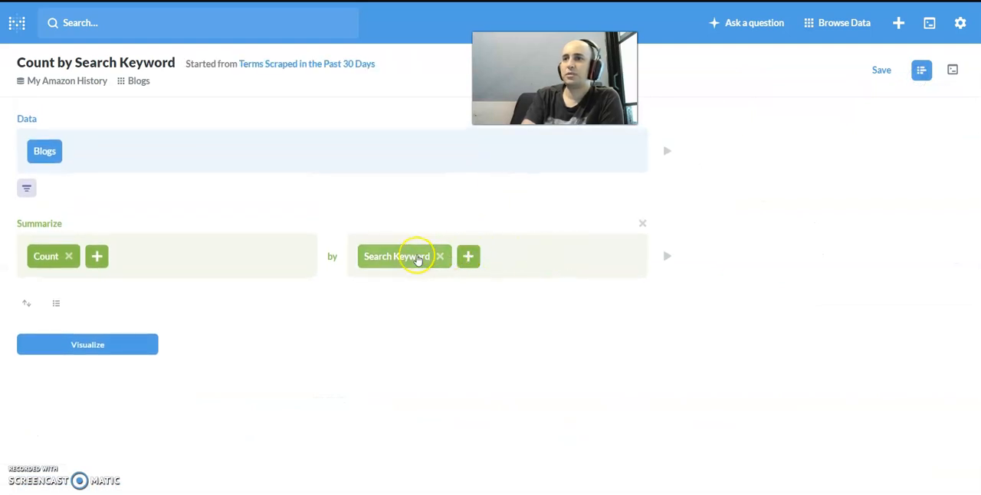
# Chart the keyword counts, try pie and scatter views, then settle on a funnel
pyautogui.click(88, 344)
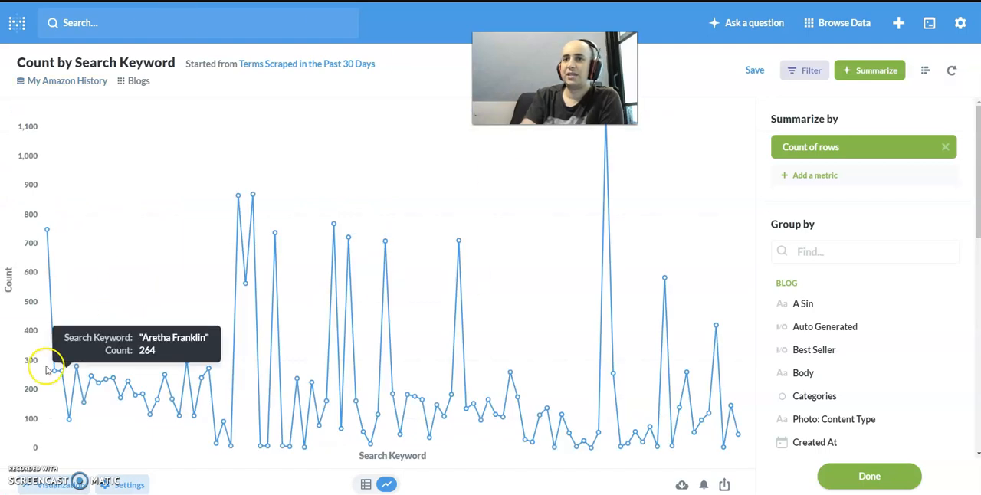
pyautogui.moveTo(104, 372)
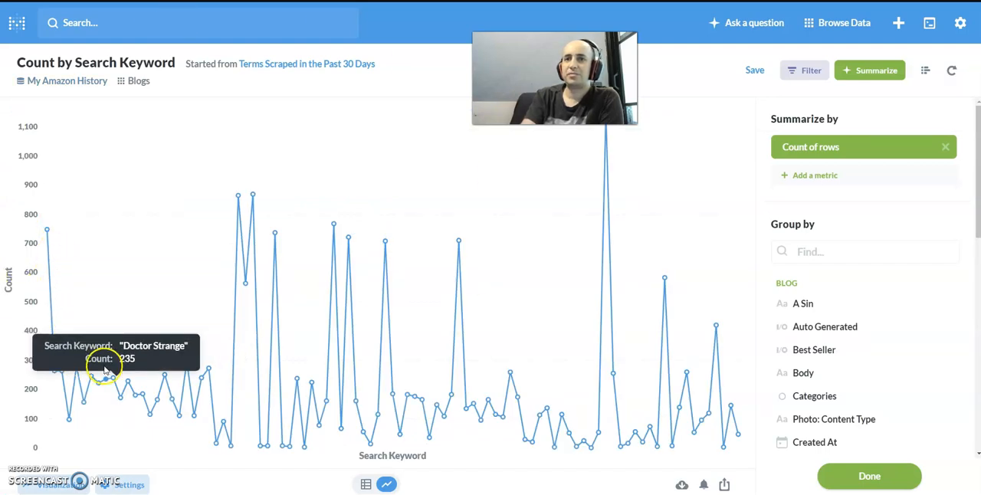
pyautogui.moveTo(257, 222)
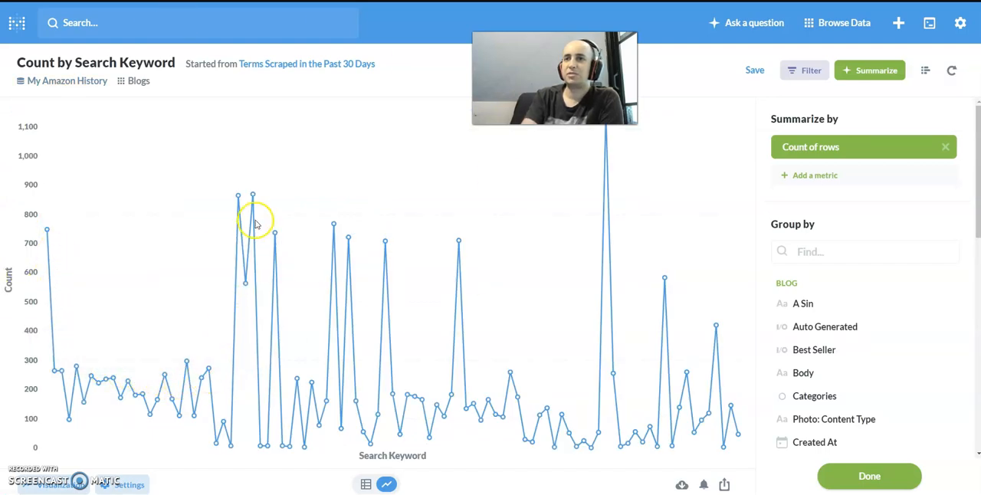
pyautogui.moveTo(115, 476)
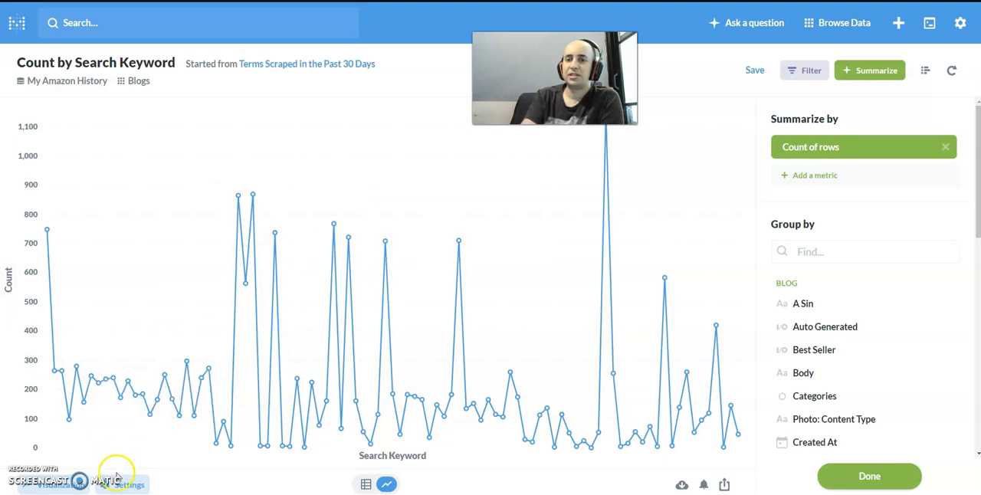
pyautogui.click(386, 483)
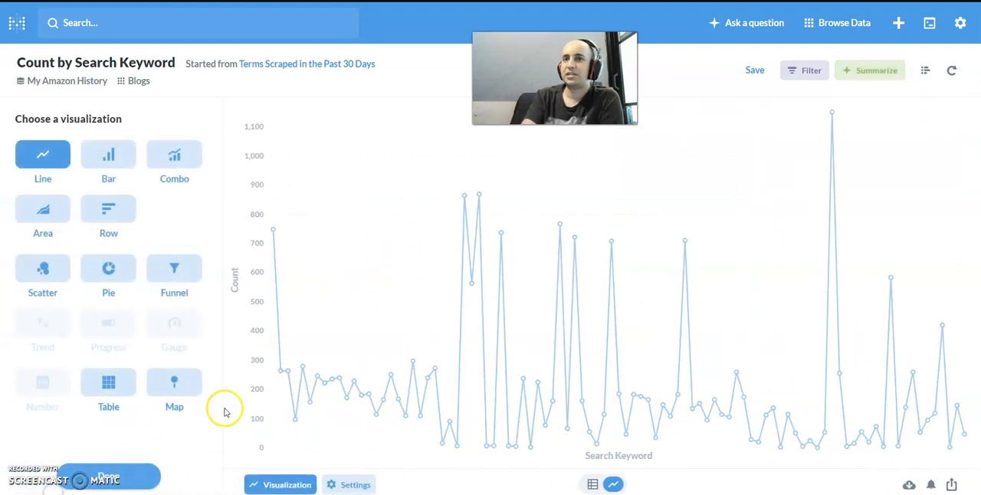
pyautogui.click(108, 276)
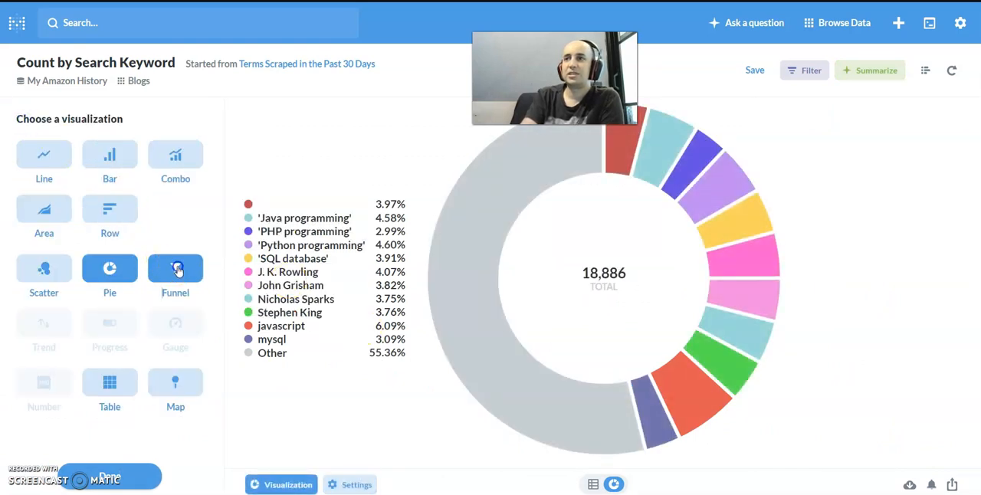
pyautogui.click(174, 276)
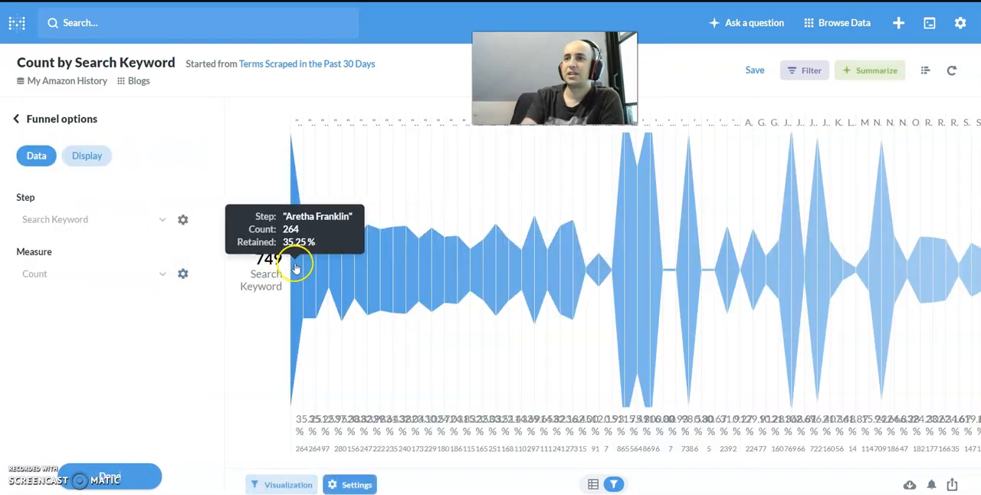
pyautogui.moveTo(376, 269)
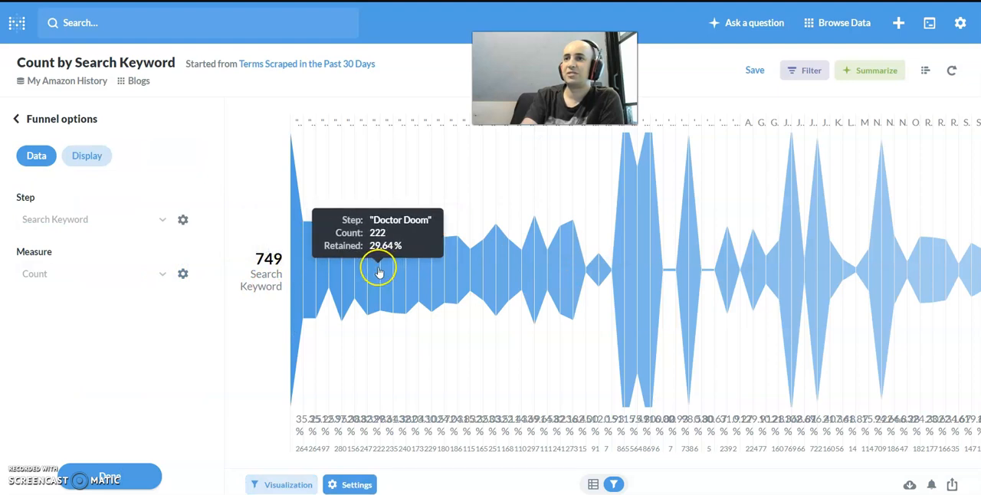
pyautogui.moveTo(630, 256)
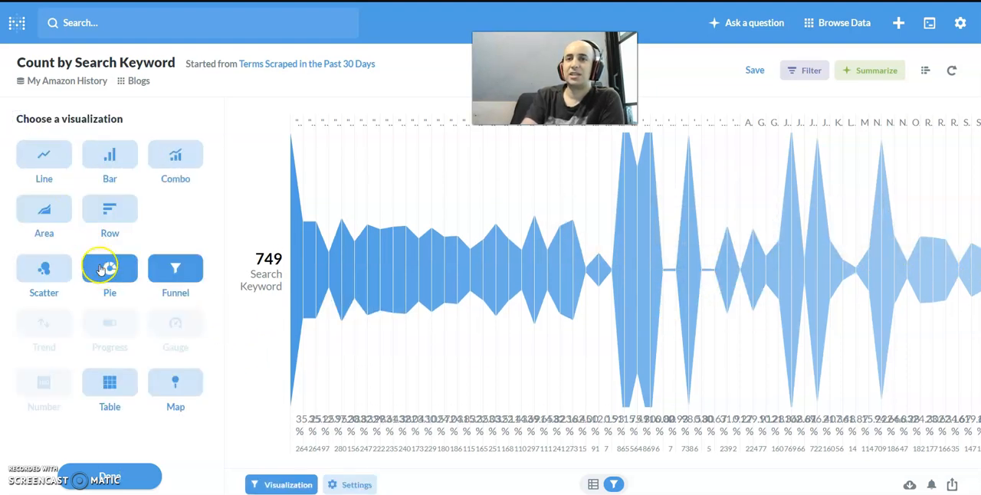
pyautogui.click(110, 276)
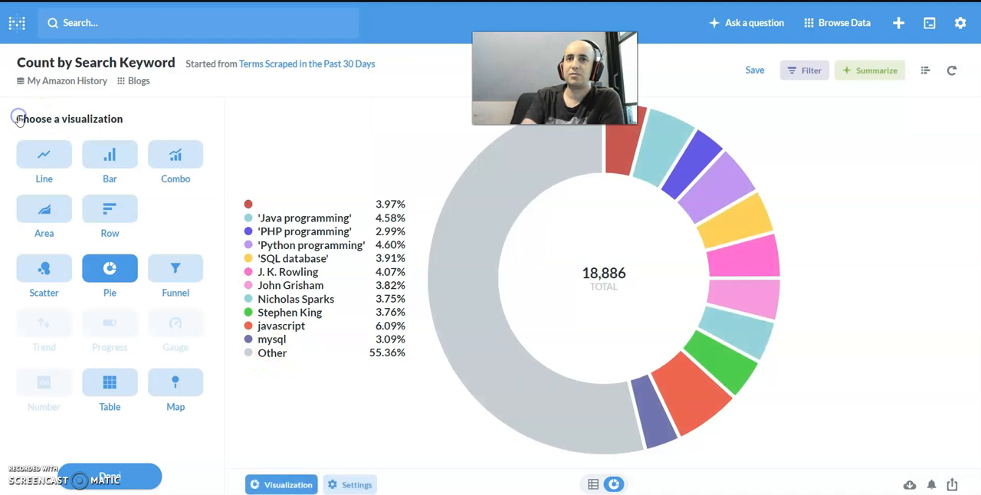
pyautogui.click(43, 268)
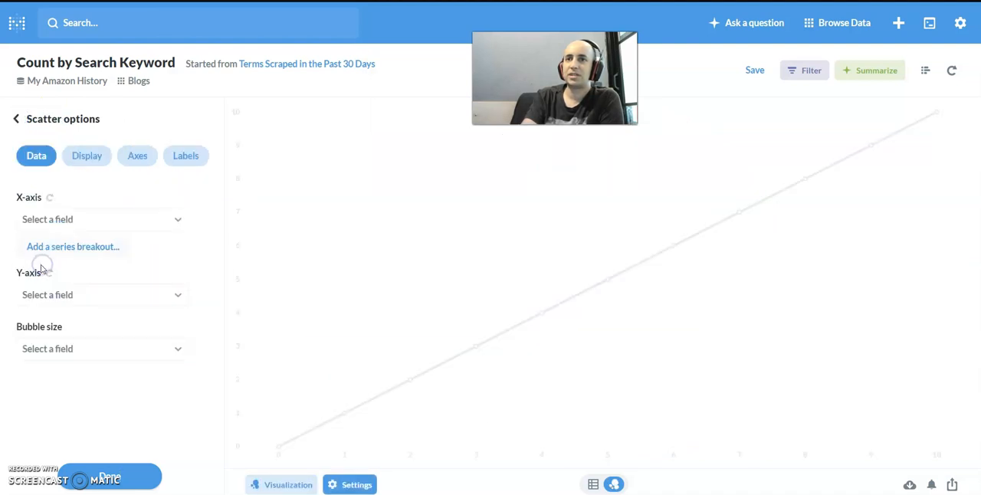
pyautogui.click(280, 485)
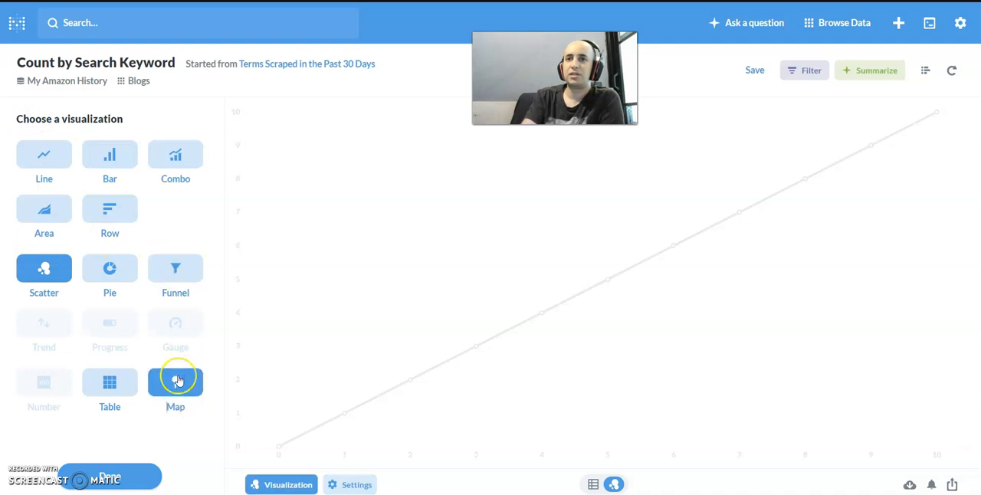
pyautogui.click(175, 387)
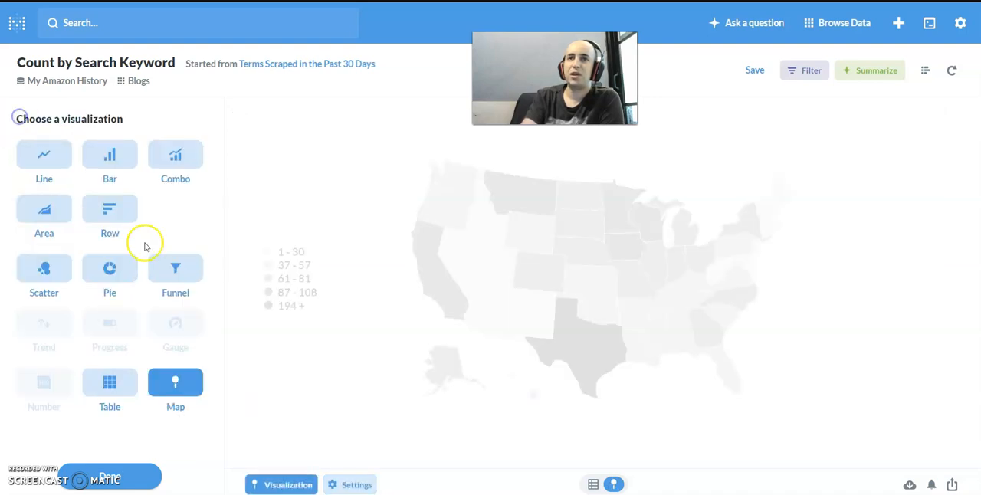
pyautogui.click(175, 276)
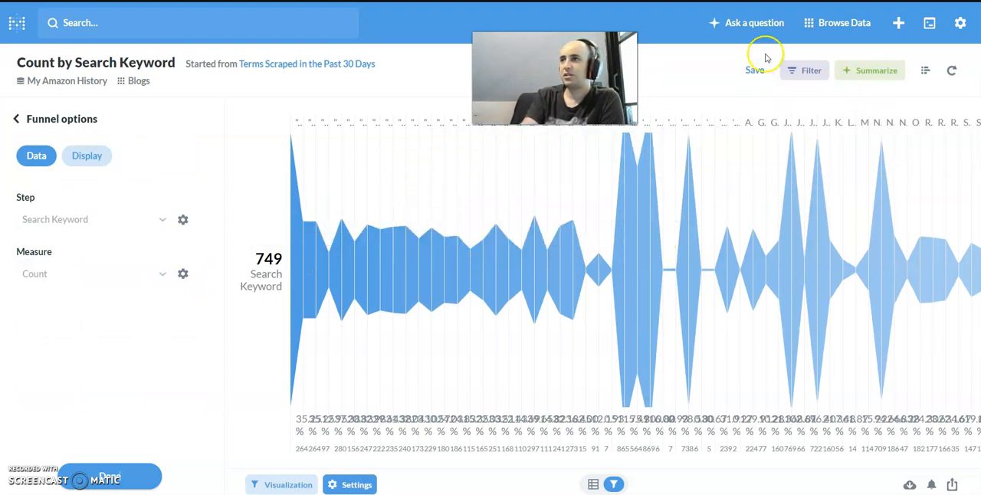
# Save the funnel as a new question named 'Terms Scraped All Time'
pyautogui.click(754, 70)
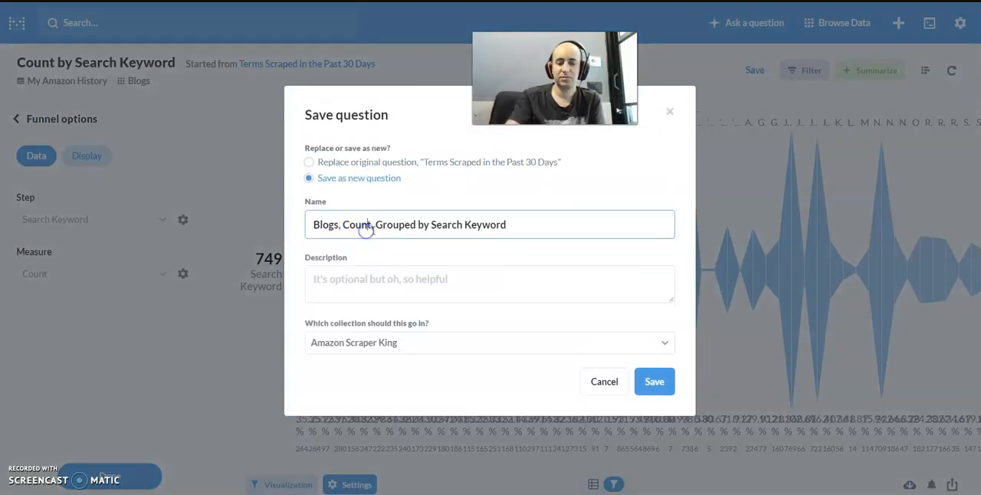
pyautogui.doubleClick(341, 225)
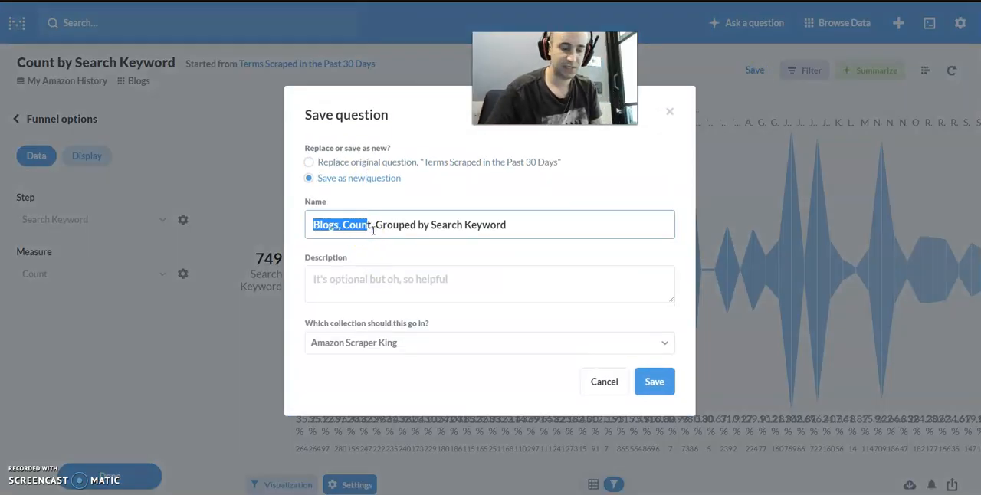
pyautogui.write('Terms Scraped All Time')
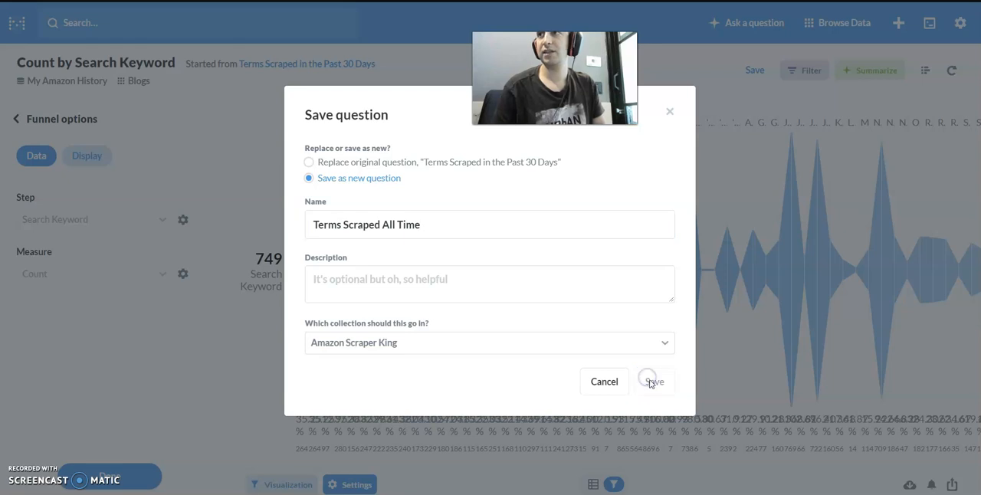
pyautogui.click(652, 381)
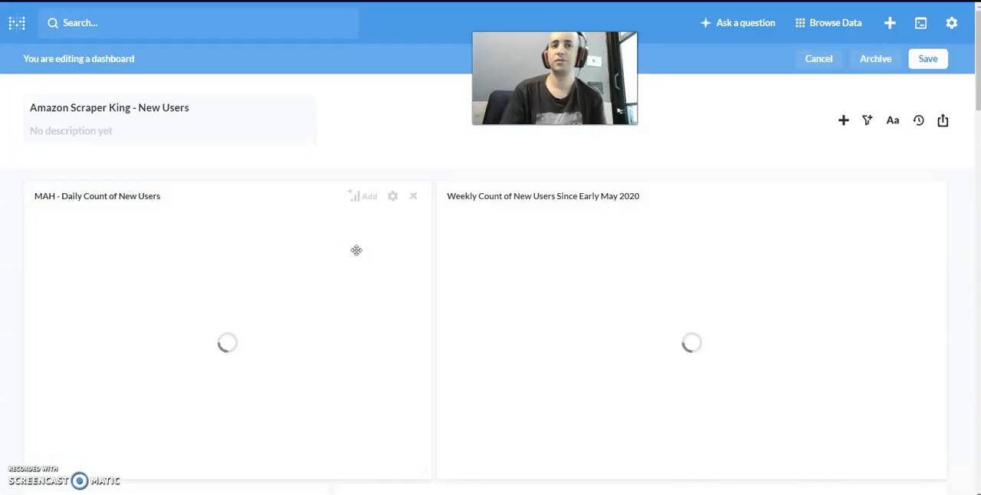
# Review the new funnel card in edit mode and save the New Users dashboard
pyautogui.scroll(-3)
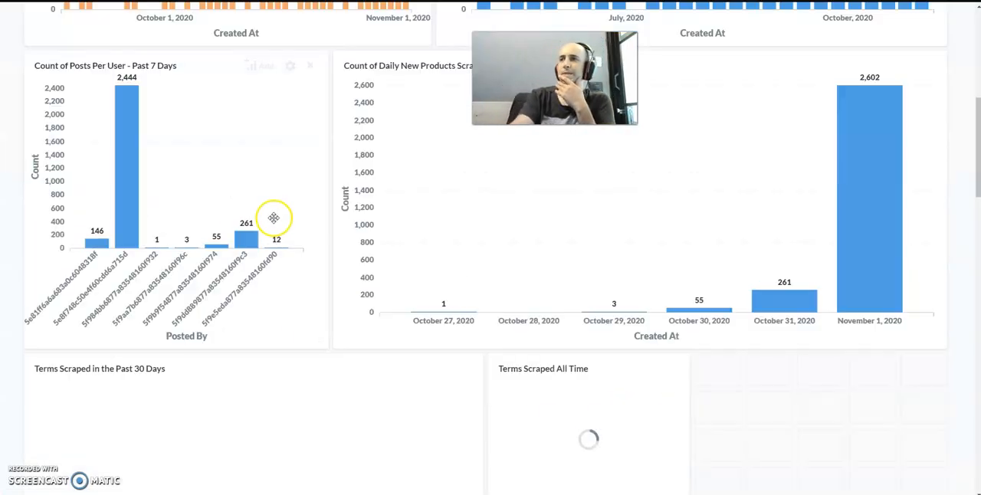
pyautogui.scroll(-3)
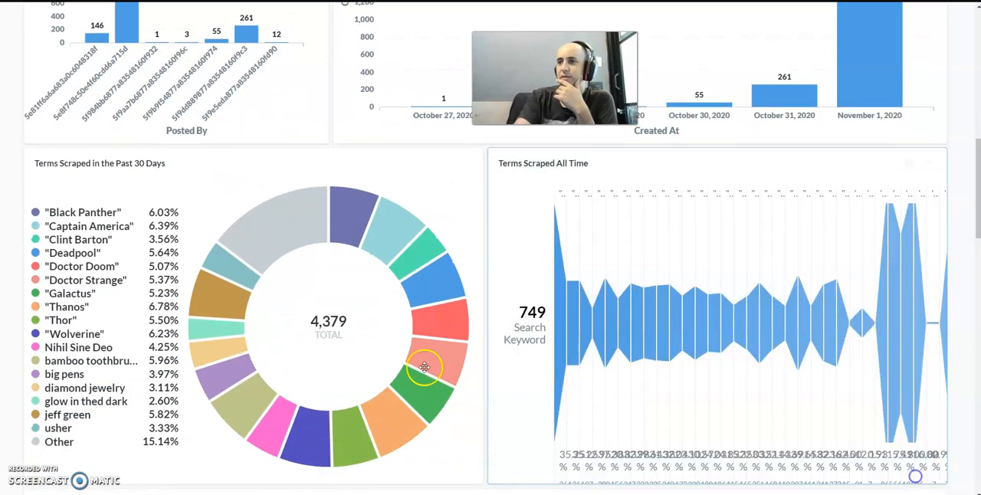
pyautogui.scroll(-3)
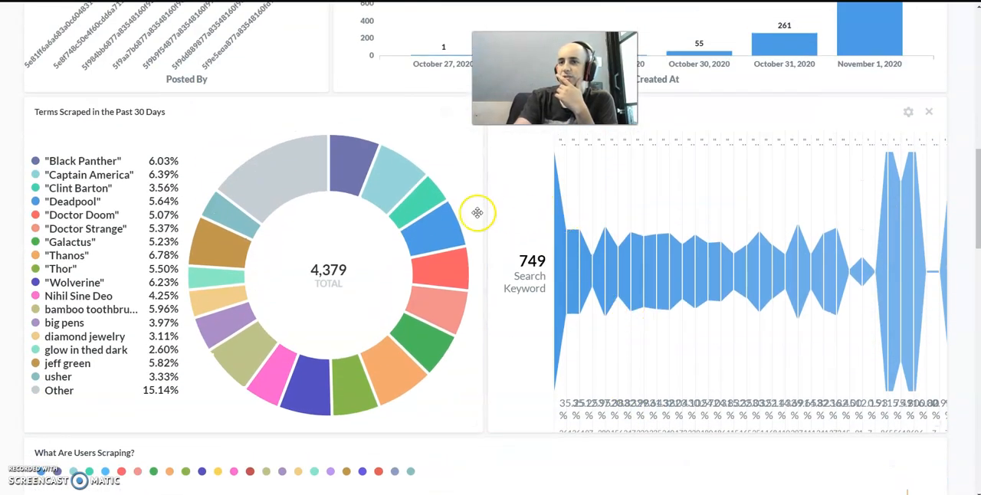
pyautogui.scroll(-3)
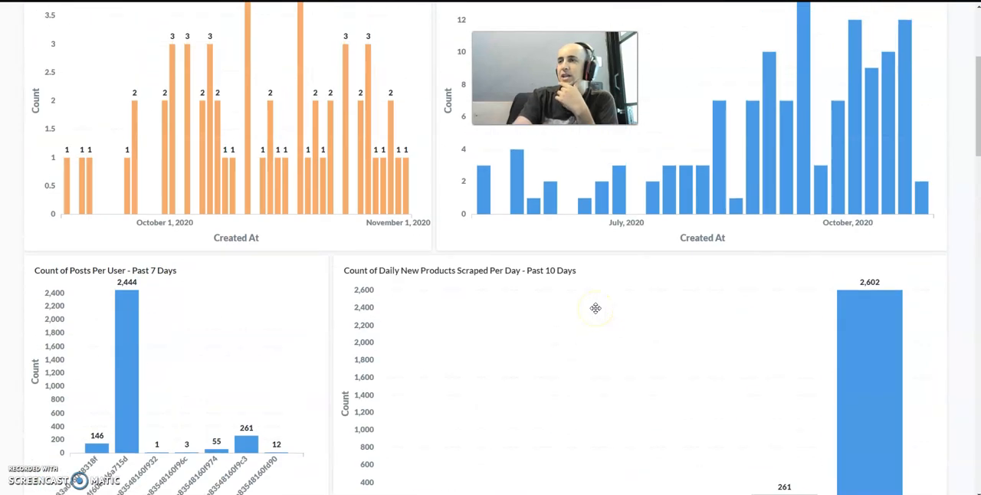
pyautogui.click(919, 58)
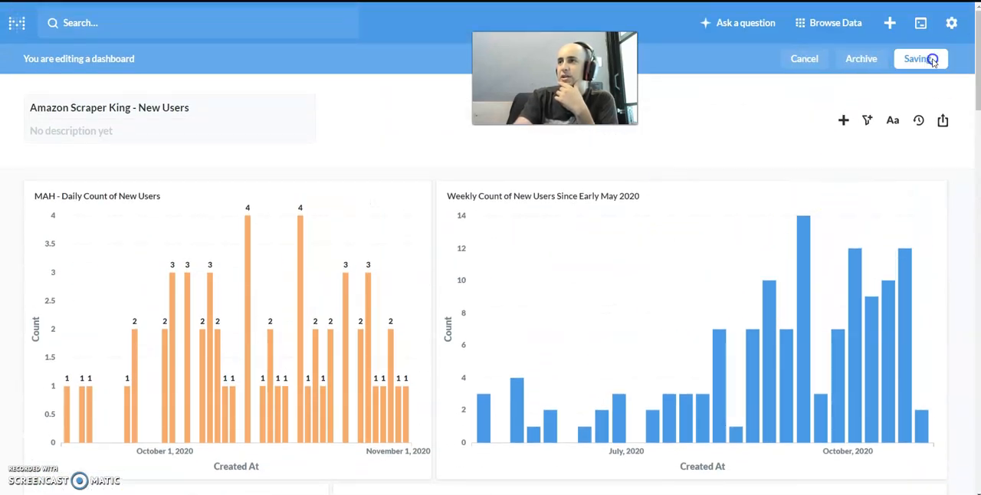
pyautogui.click(920, 59)
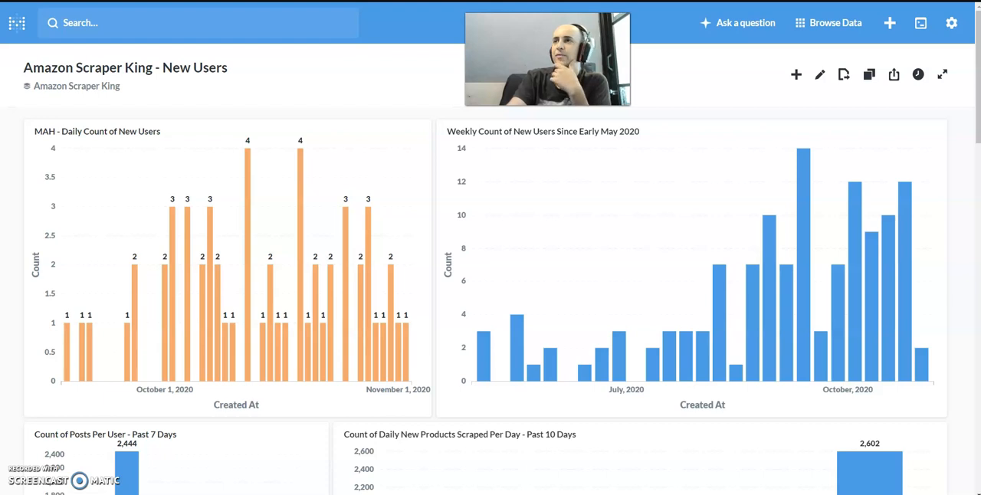
pyautogui.moveTo(669, 258)
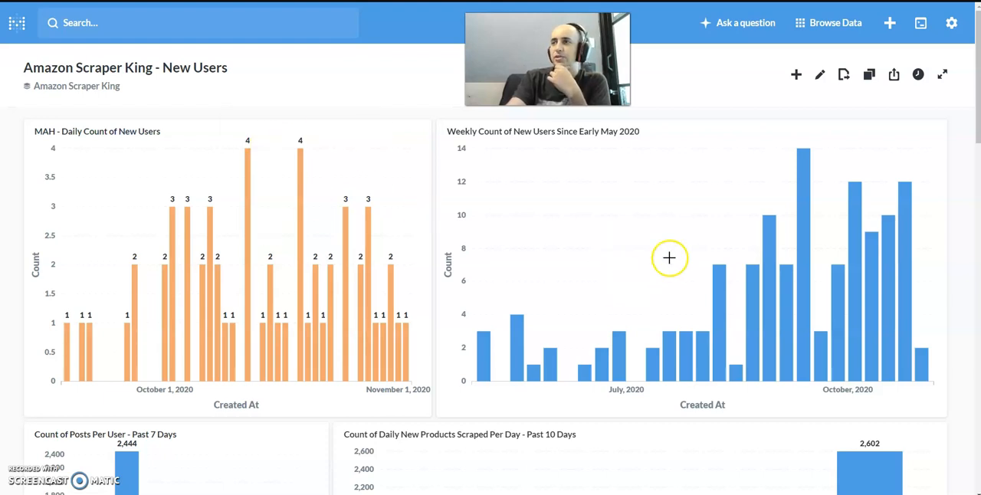
pyautogui.moveTo(699, 271)
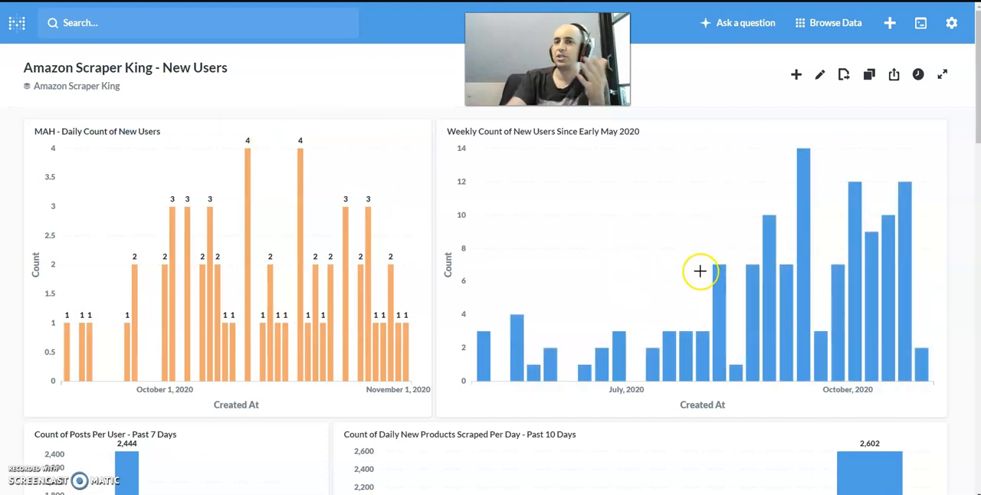
pyautogui.scroll(-3)
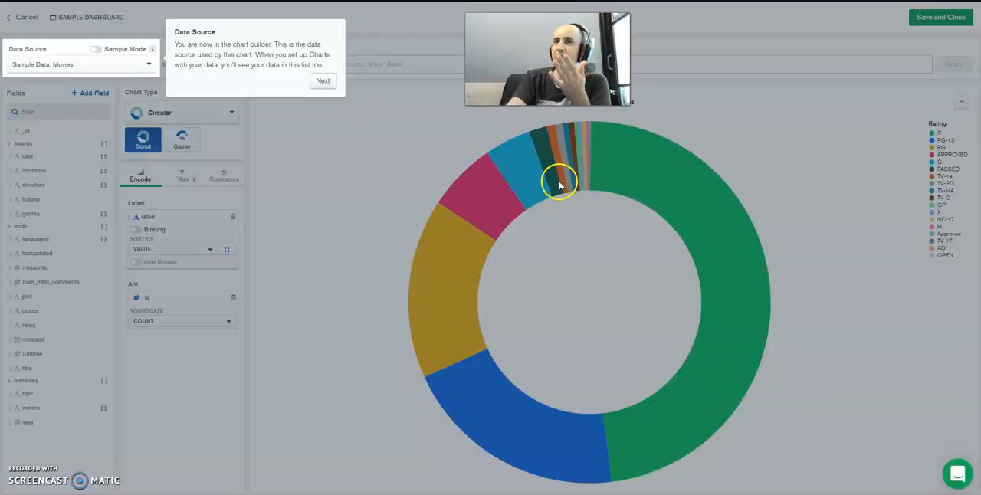
pyautogui.moveTo(470, 143)
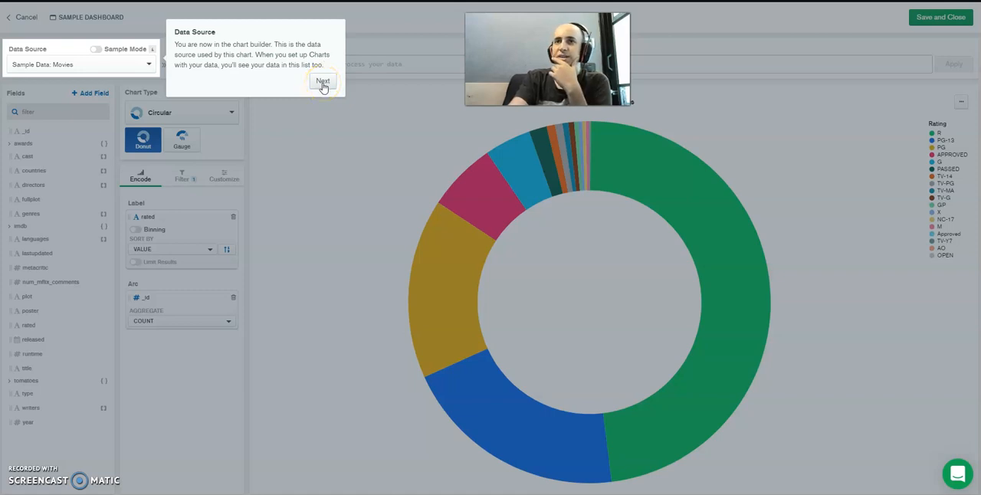
# Advance the chart builder tour past the Data Source and Chart Type tips
pyautogui.click(322, 81)
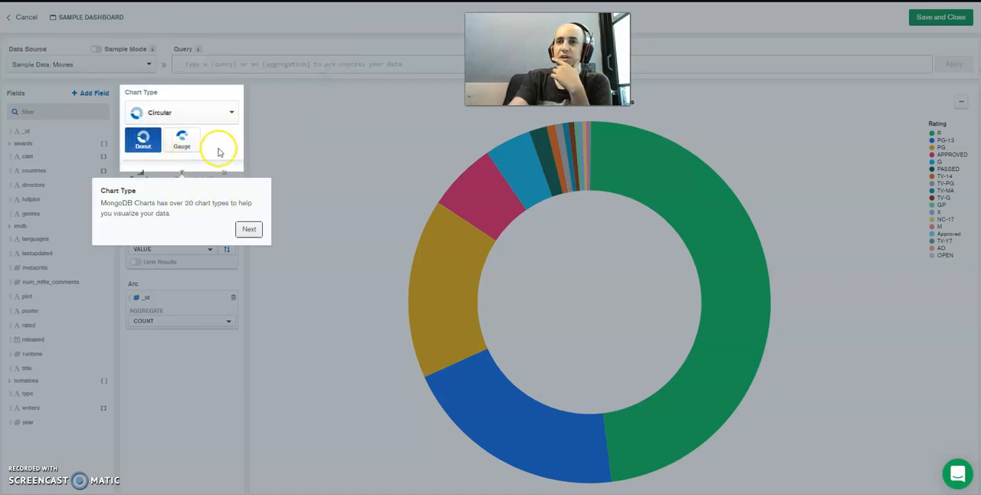
pyautogui.moveTo(222, 230)
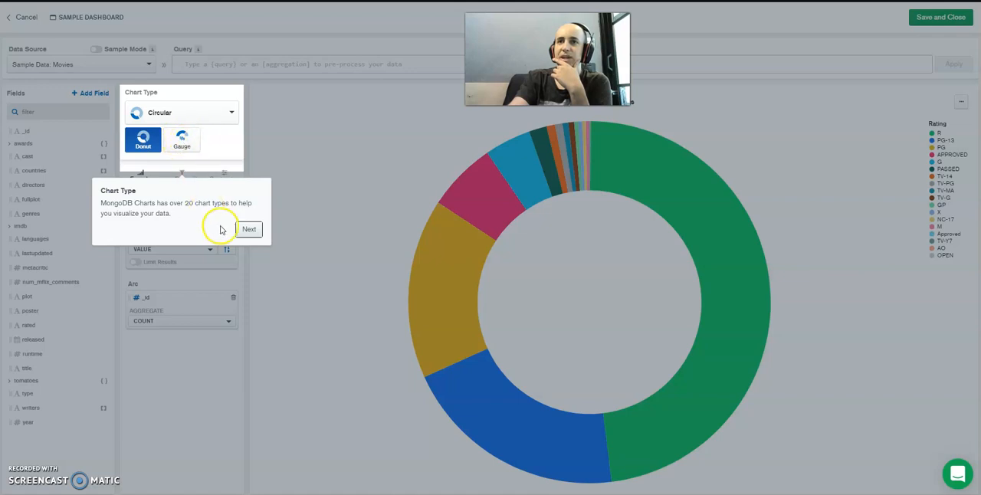
pyautogui.click(248, 229)
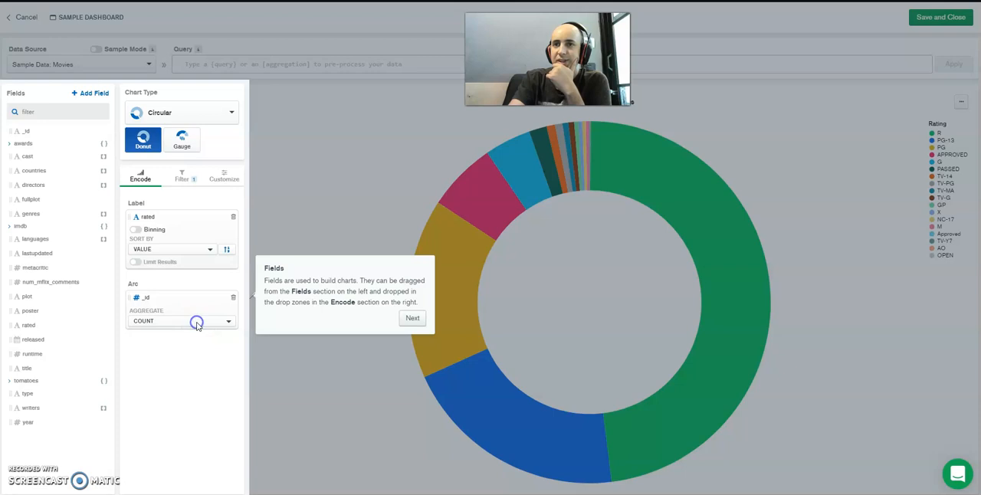
pyautogui.moveTo(167, 321)
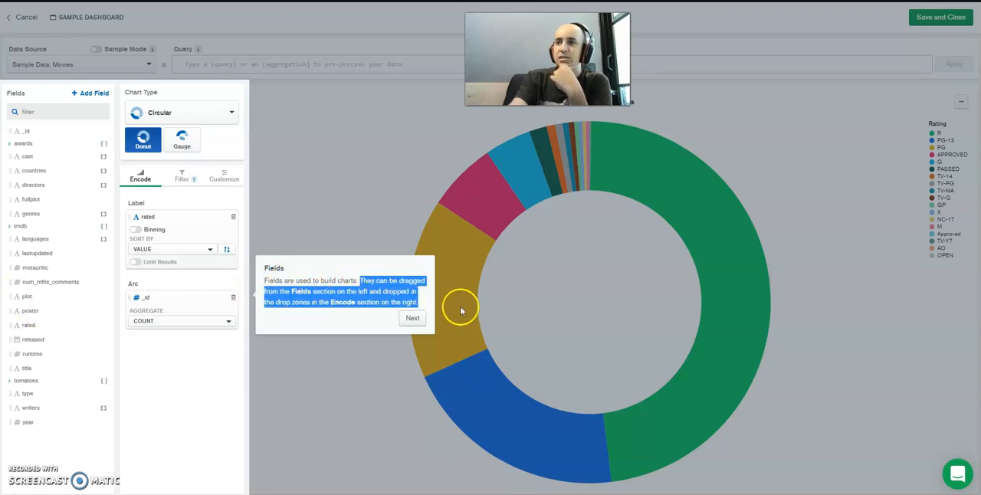
pyautogui.moveTo(184, 311)
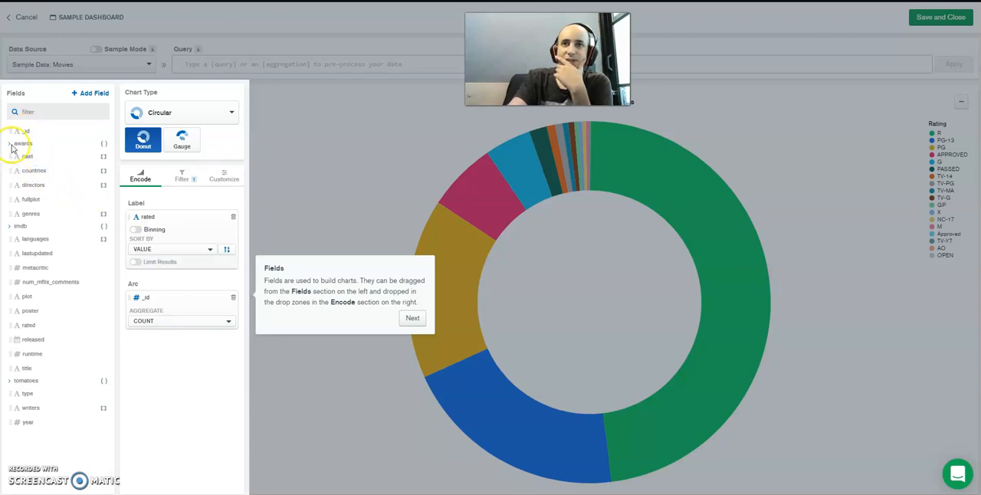
# Finish the tour and size the donut arcs by the countries array length
pyautogui.click(412, 318)
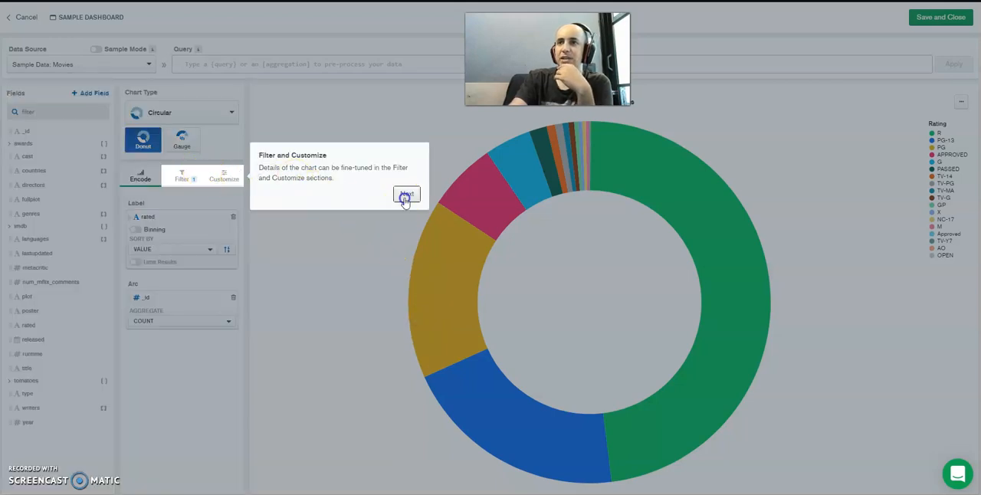
pyautogui.click(406, 196)
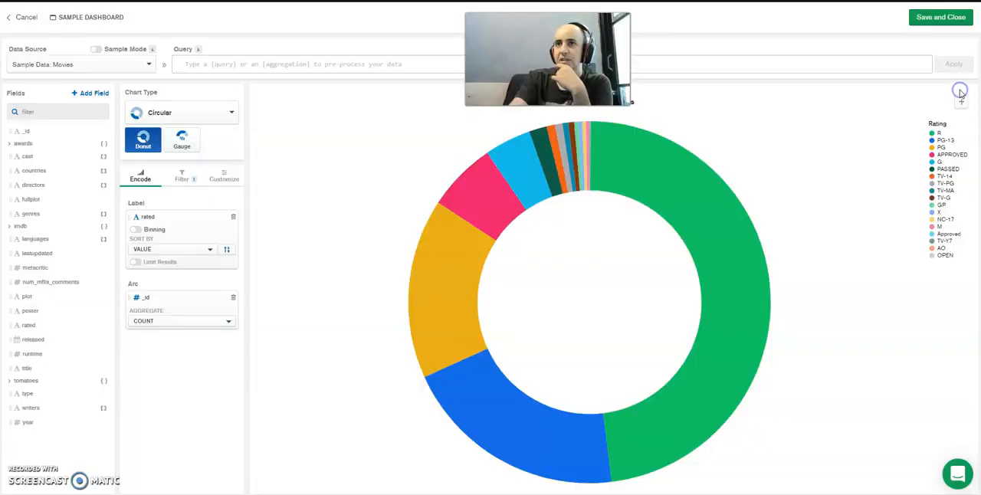
pyautogui.click(182, 176)
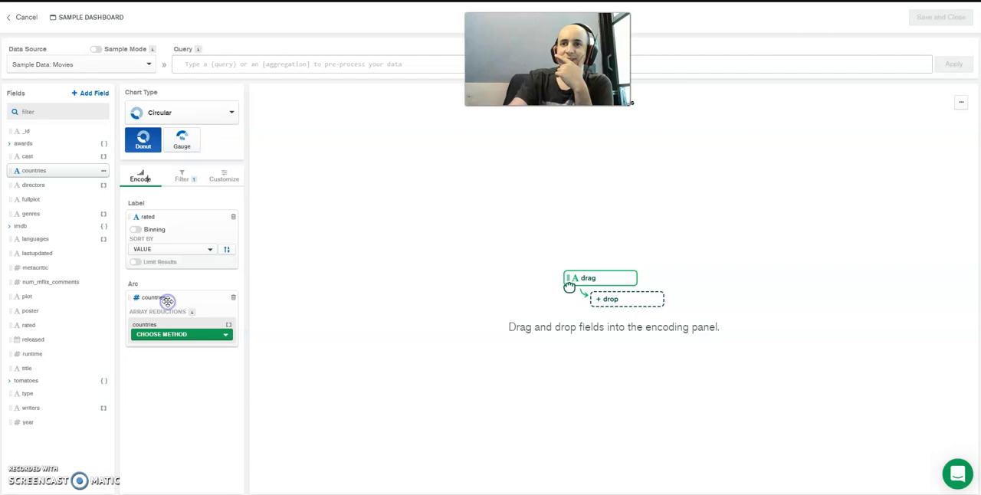
pyautogui.click(180, 335)
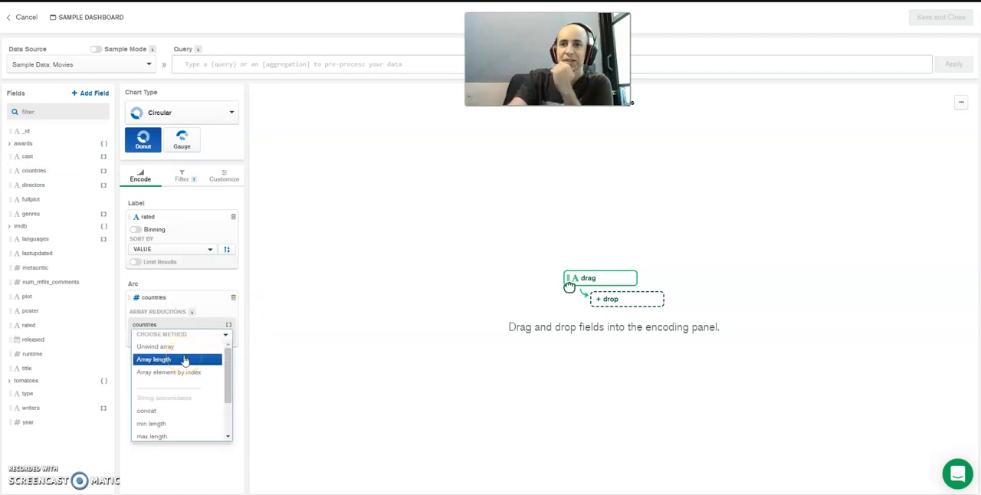
pyautogui.click(154, 359)
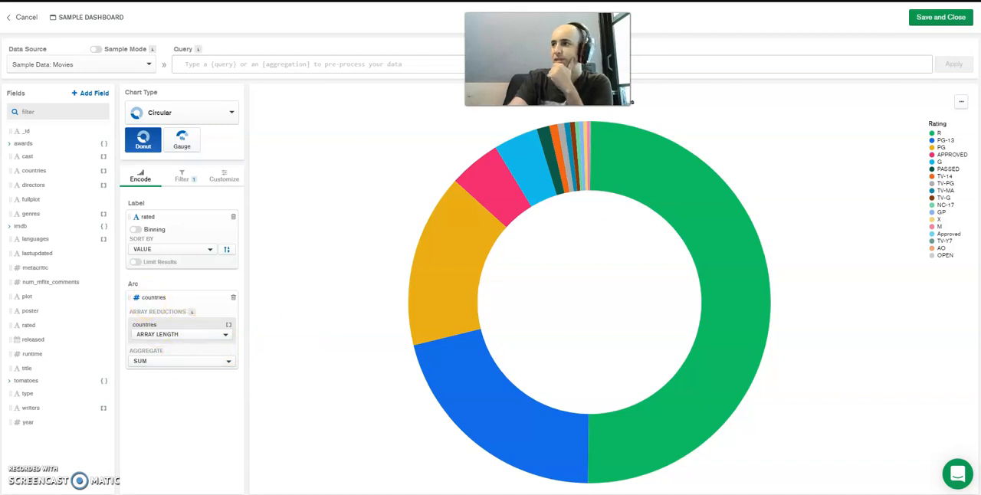
pyautogui.moveTo(947, 254)
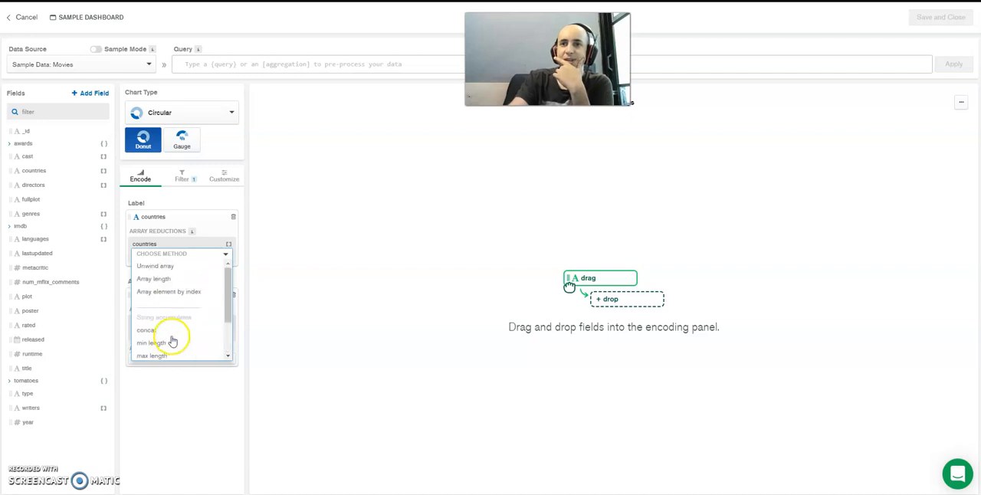
pyautogui.click(155, 266)
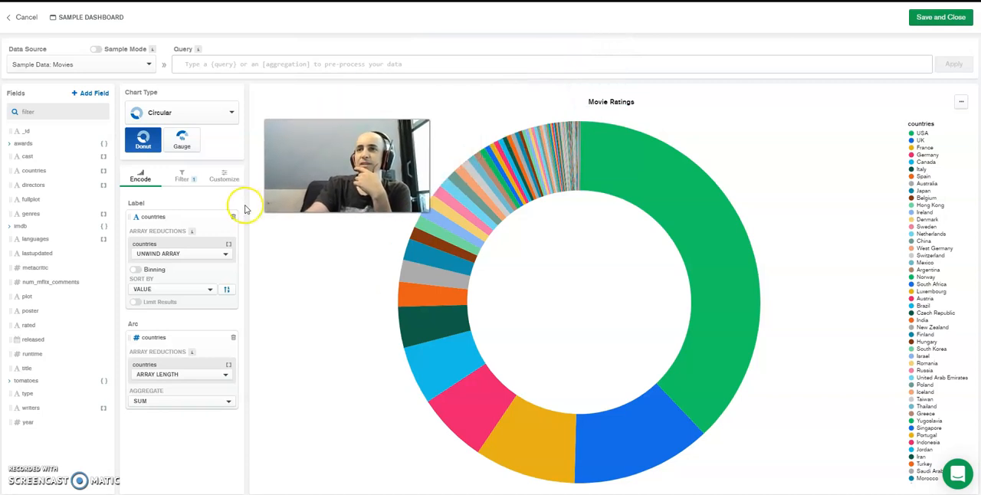
pyautogui.moveTo(347, 164); pyautogui.dragTo(779, 152)
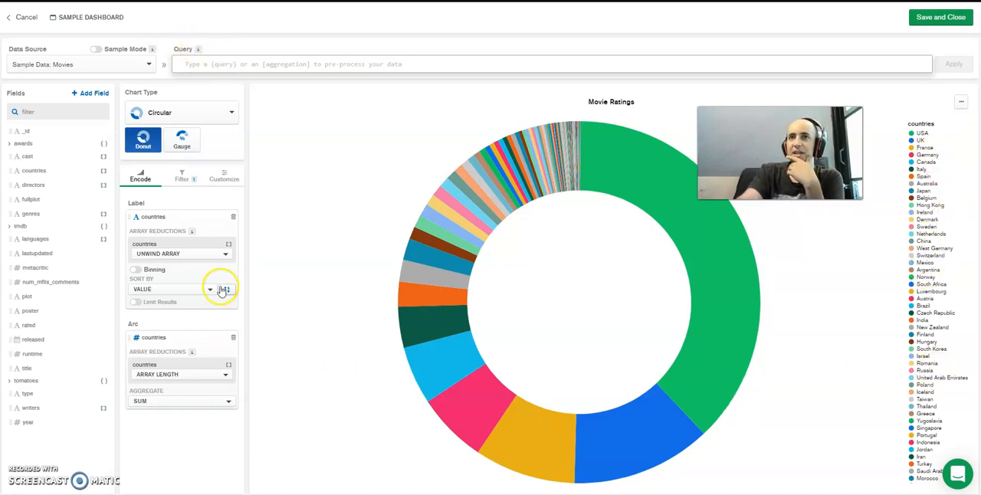
pyautogui.click(225, 289)
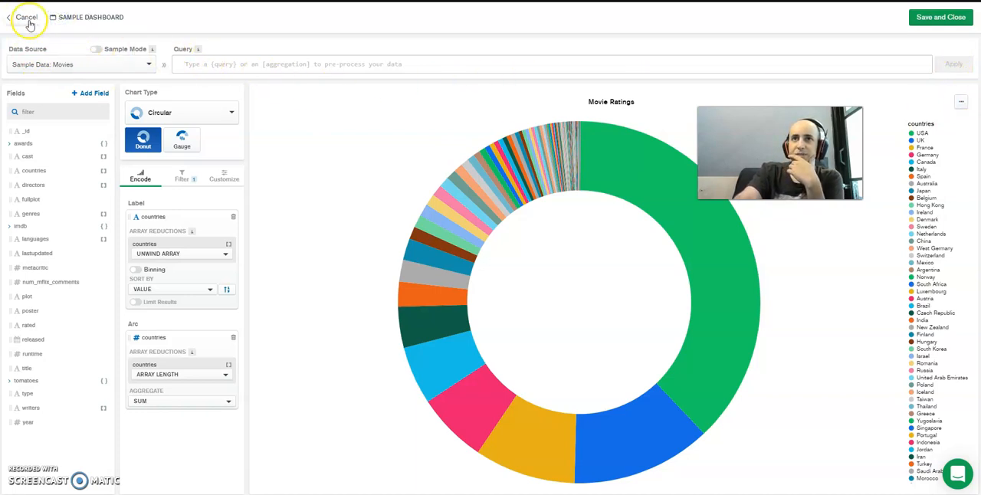
pyautogui.moveTo(33, 52)
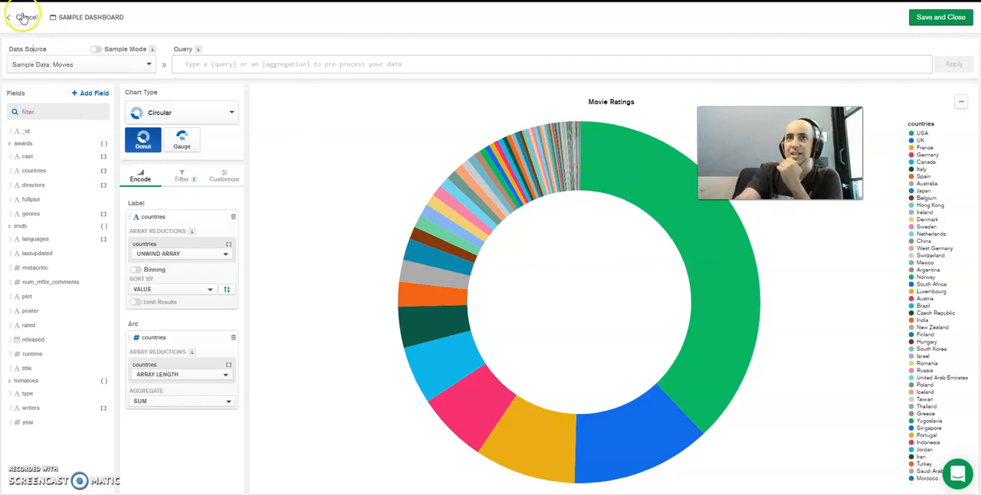
# Discard the chart edits and return to the Sample Dashboard
pyautogui.click(11, 17)
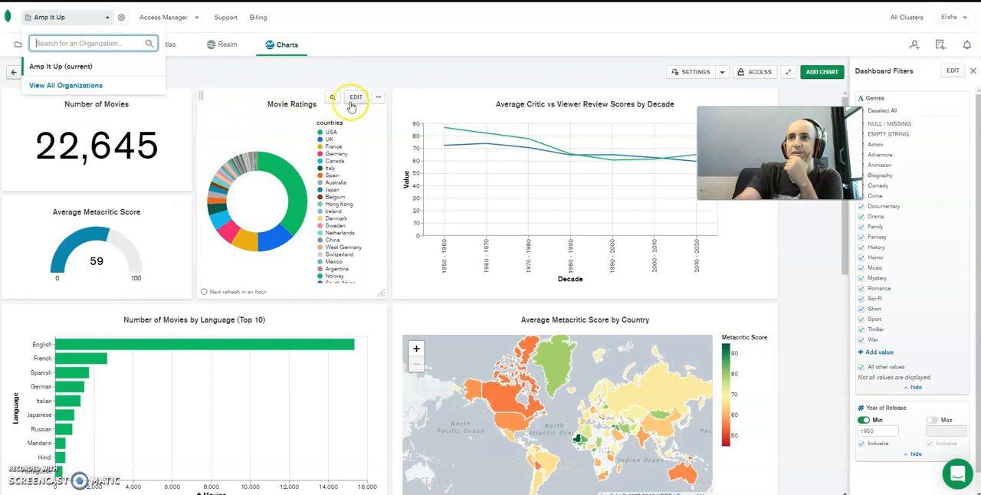
pyautogui.click(356, 97)
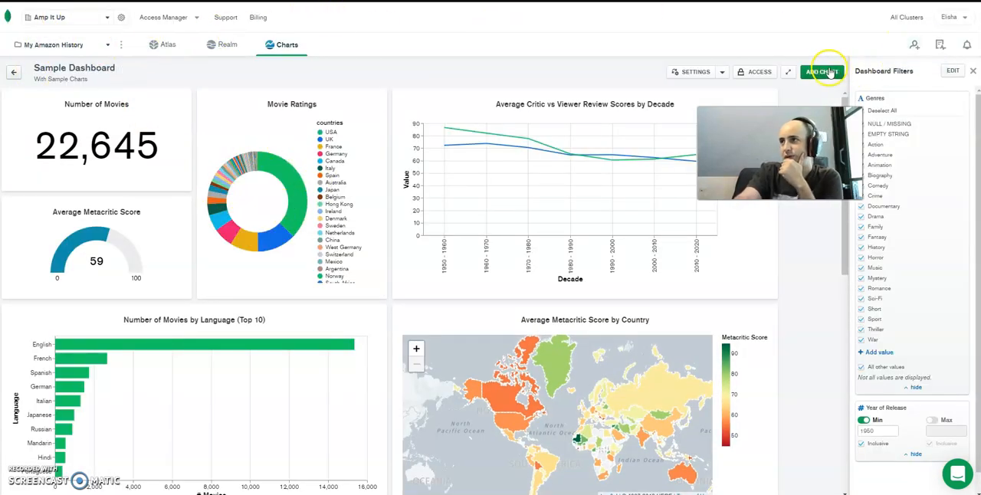
pyautogui.click(822, 70)
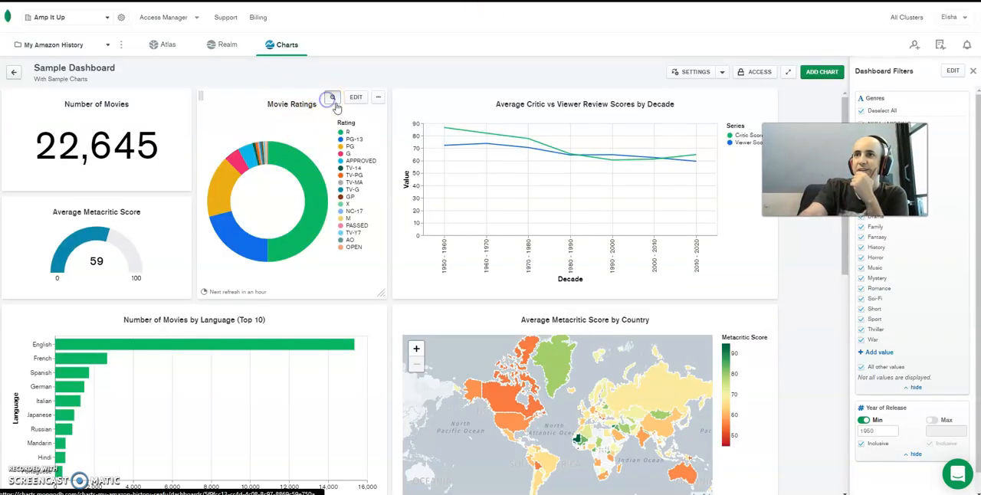
# View the Movie Ratings and other dashboard charts enlarged, then close the enlarged view
pyautogui.click(331, 96)
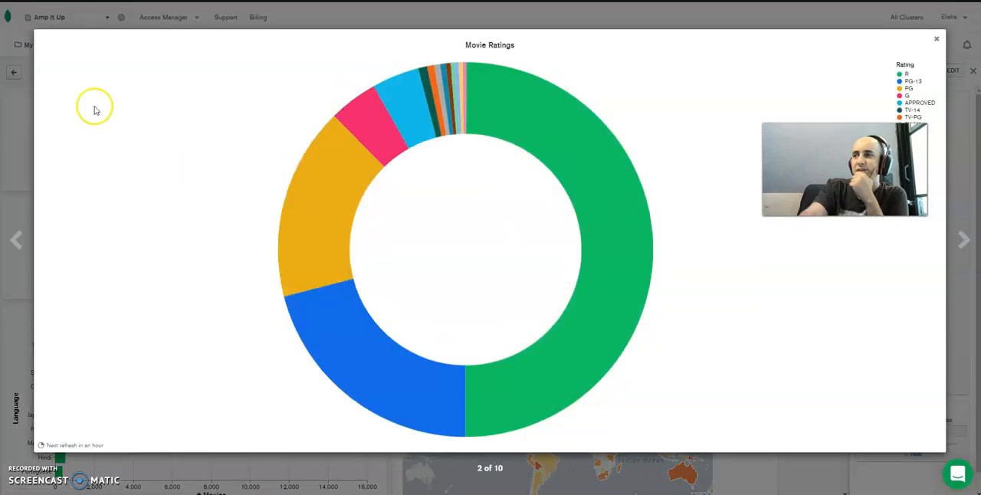
pyautogui.click(16, 240)
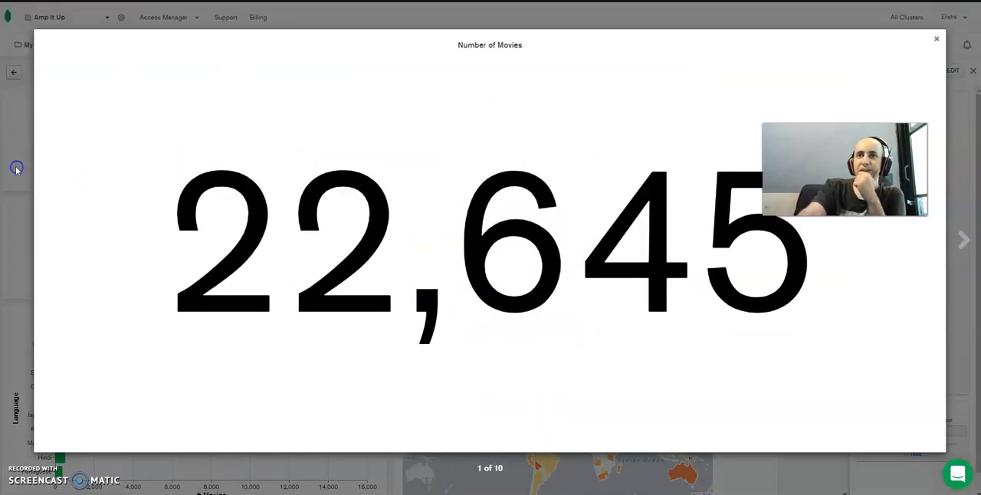
pyautogui.click(964, 240)
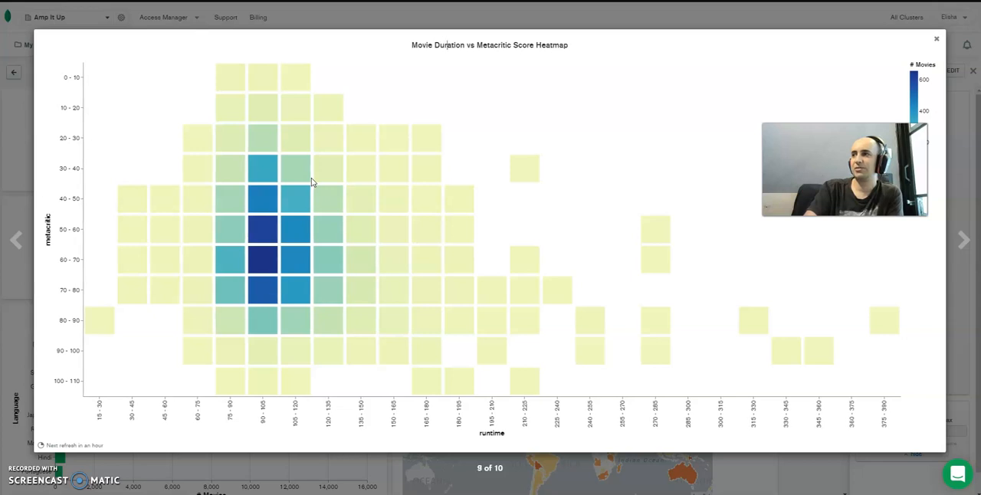
pyautogui.click(936, 38)
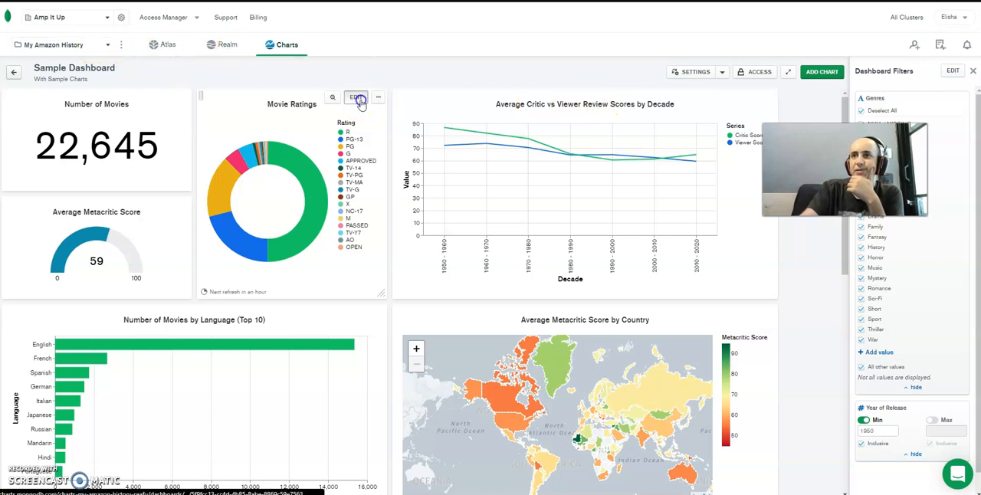
# Reopen the donut editor, skip the tour tips, and retitle the chart 'All Countries'
pyautogui.click(356, 97)
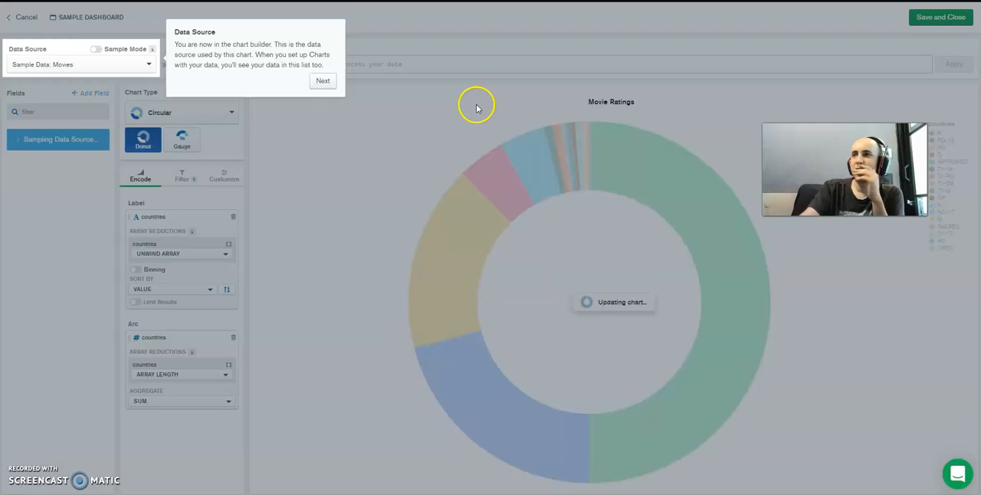
pyautogui.click(322, 80)
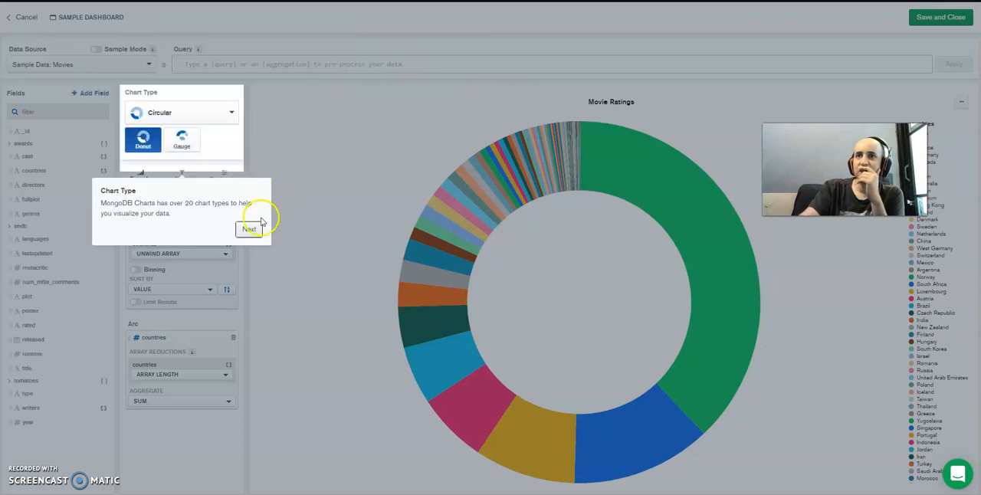
pyautogui.click(249, 229)
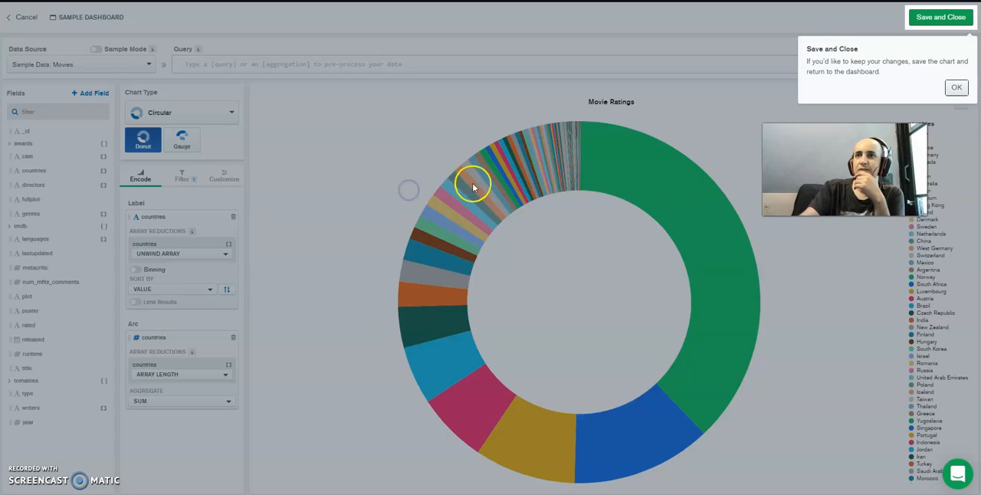
pyautogui.click(956, 86)
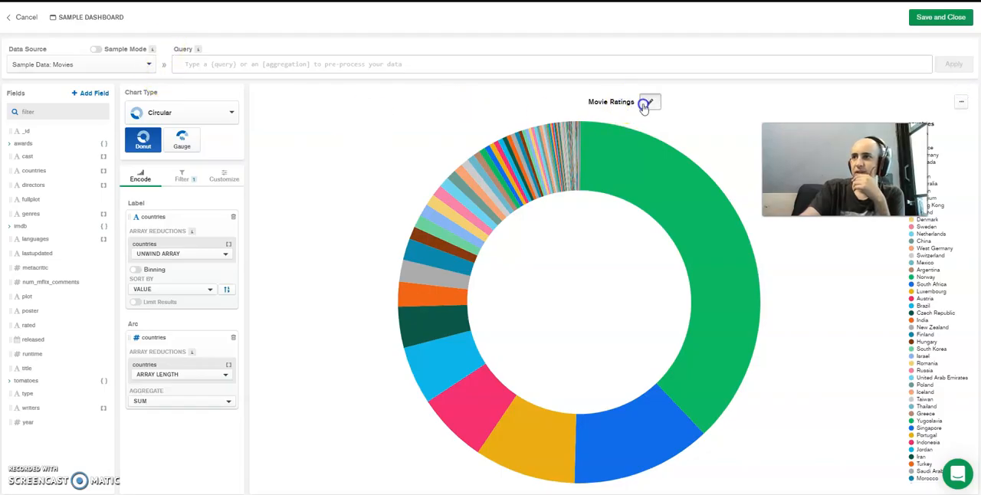
pyautogui.click(649, 102)
pyautogui.write('All Countries')
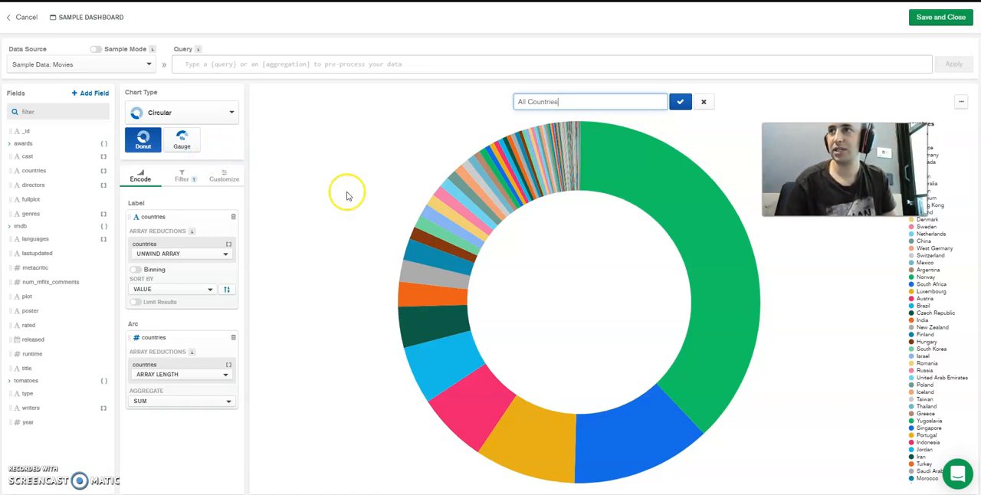
pyautogui.click(703, 102)
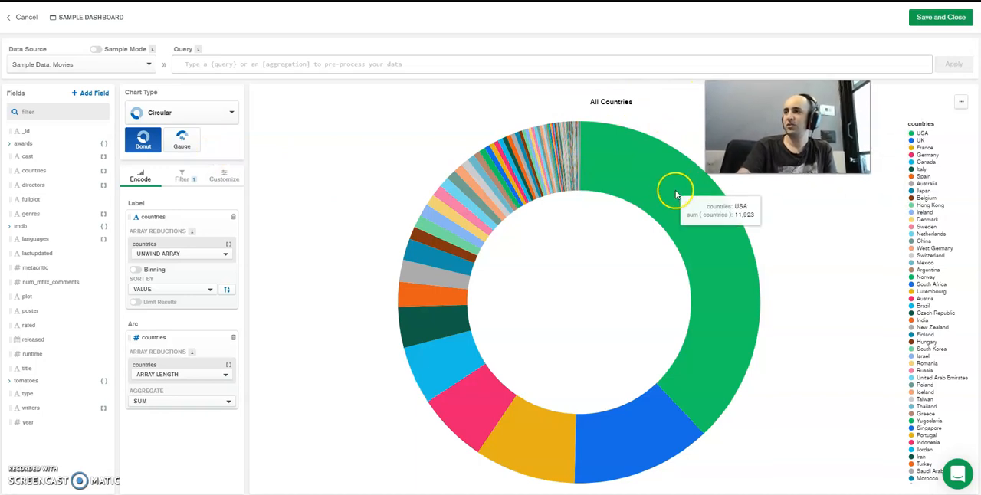
pyautogui.moveTo(612, 450)
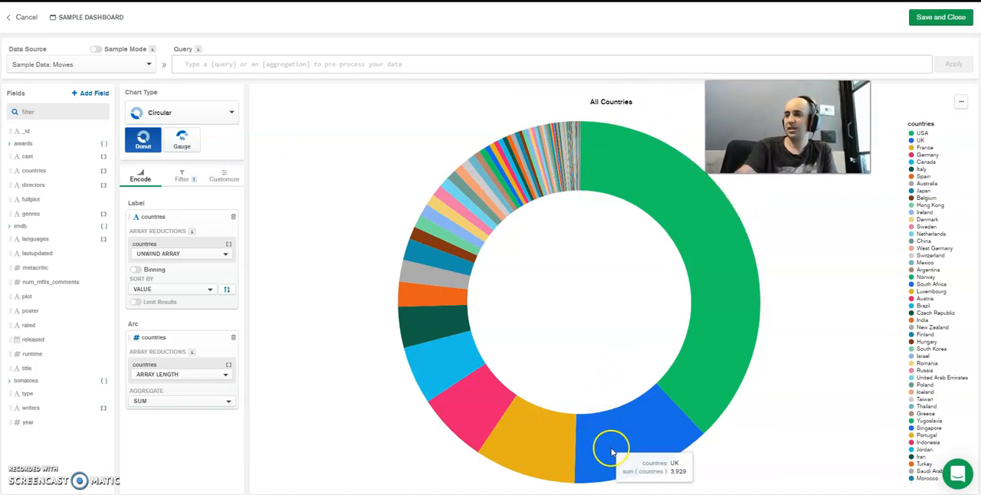
pyautogui.moveTo(689, 126)
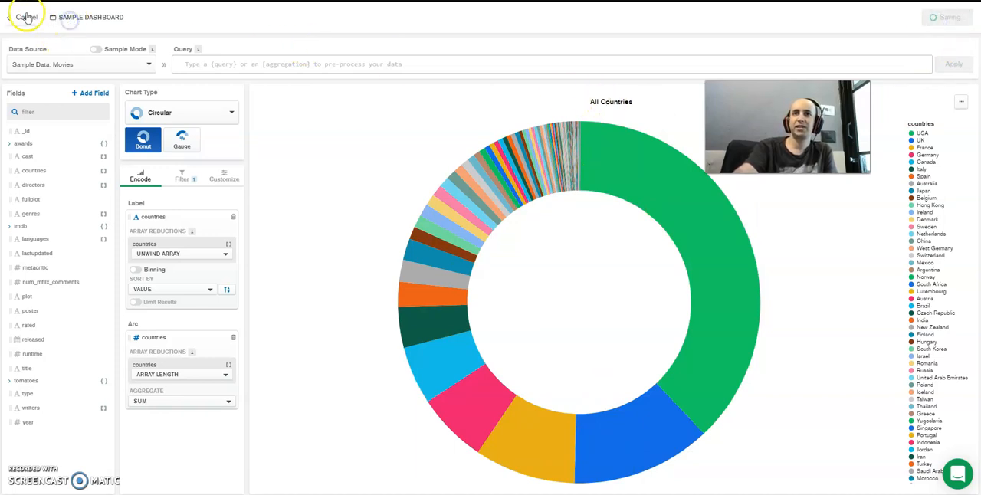
# Go back to the Sample Dashboard and scroll to the All Countries donut
pyautogui.click(27, 17)
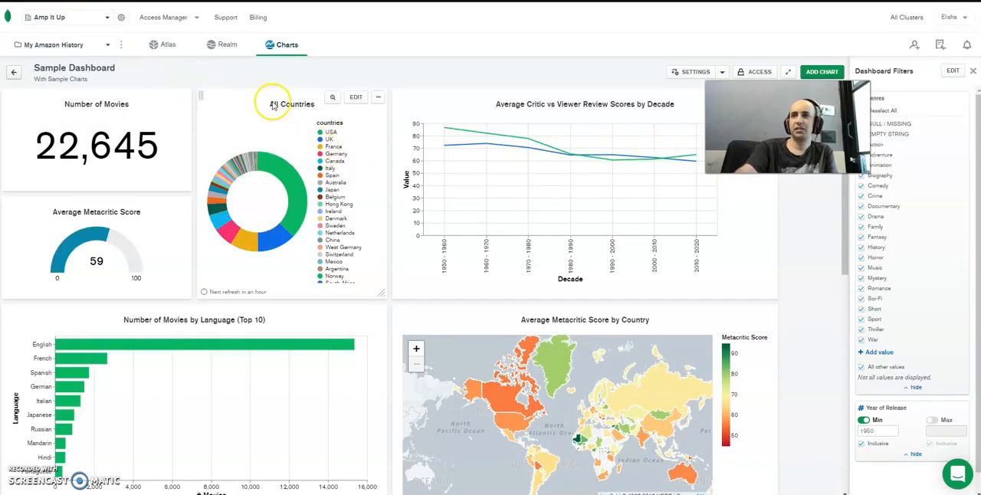
pyautogui.moveTo(217, 188)
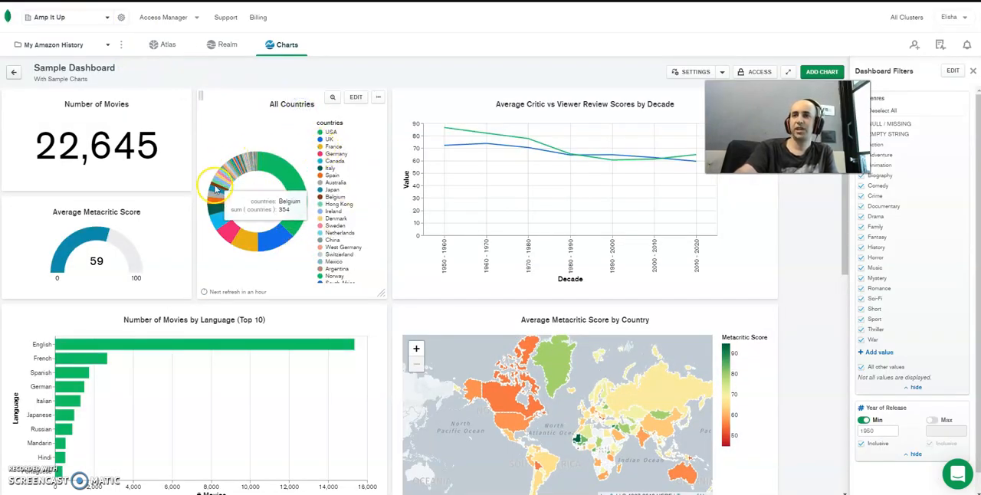
pyautogui.scroll(-3)
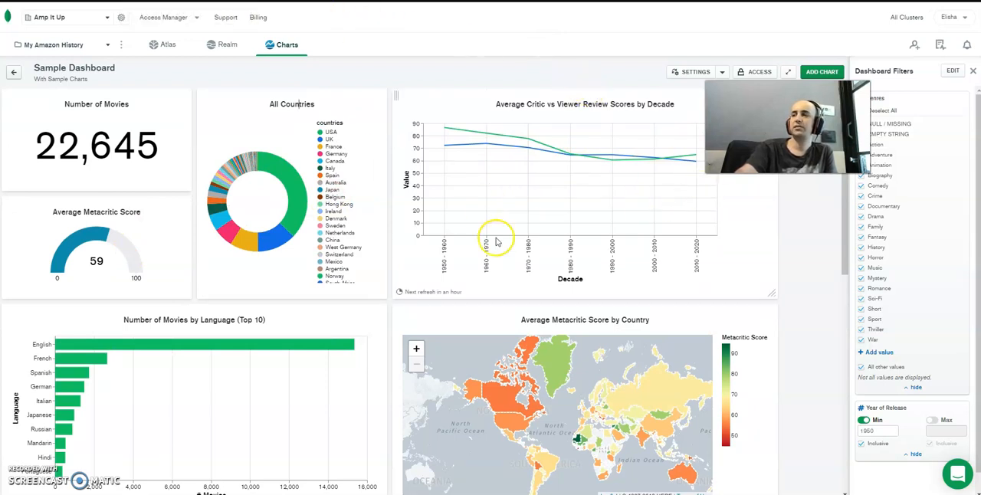
pyautogui.moveTo(366, 161)
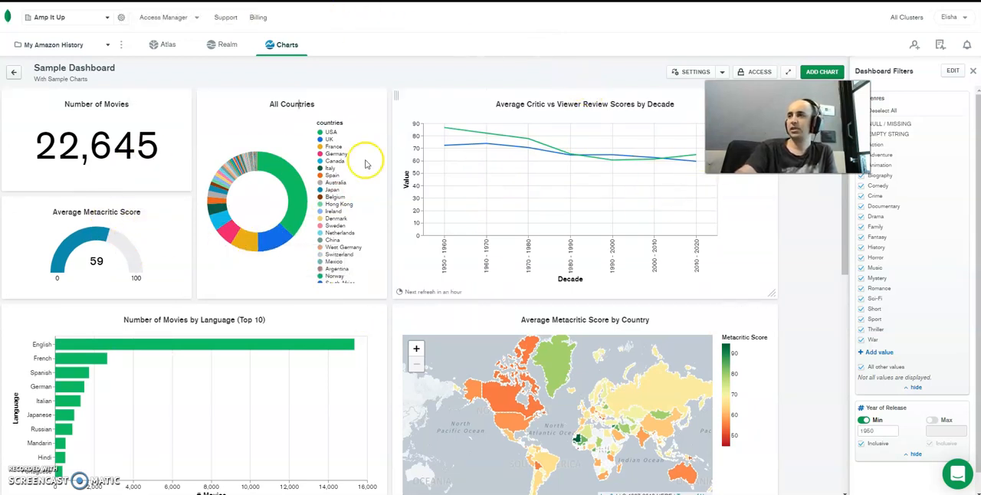
pyautogui.scroll(-3)
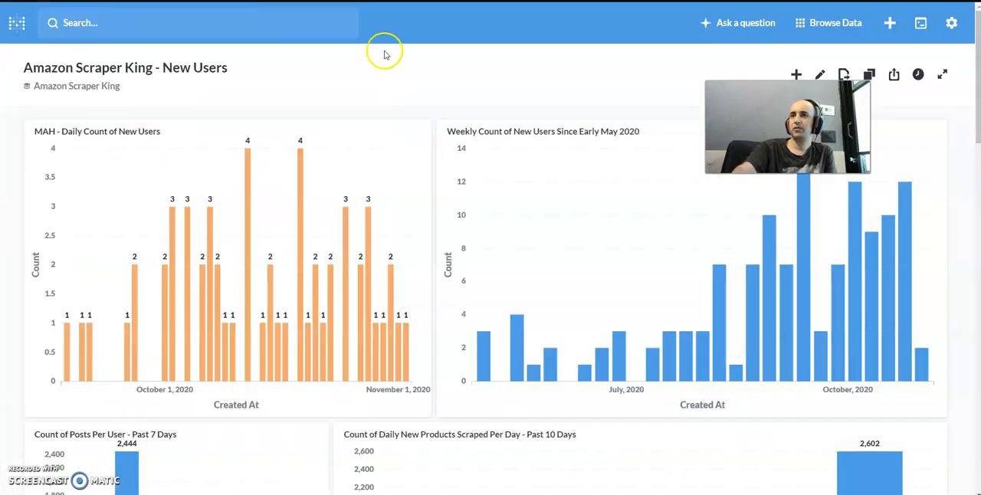
pyautogui.moveTo(247, 161)
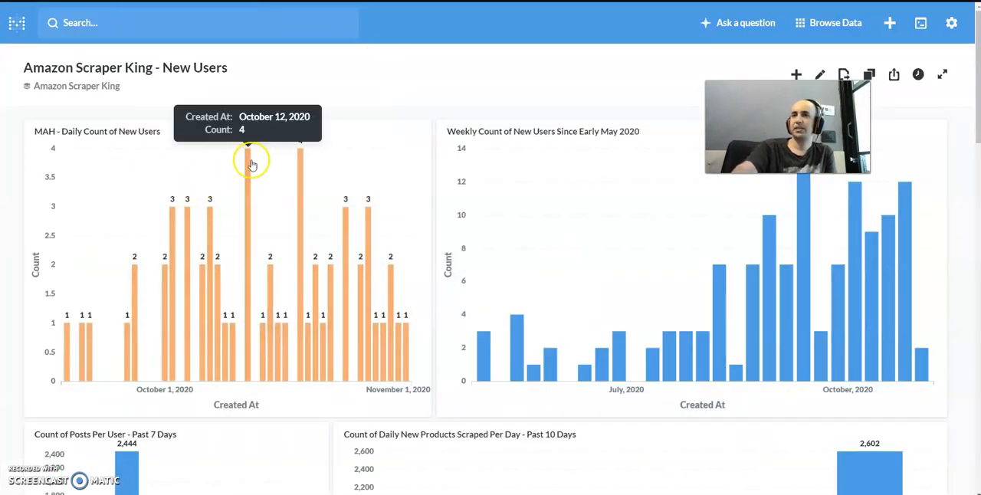
pyautogui.moveTo(10, 30)
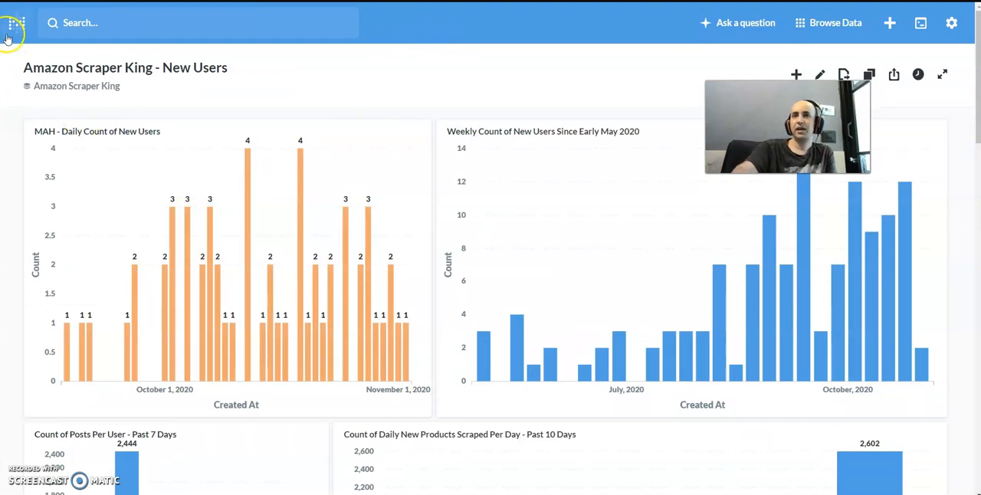
# From Metabase home, open the Amazon Scraper King collection, scroll its items, and show settings
pyautogui.click(15, 22)
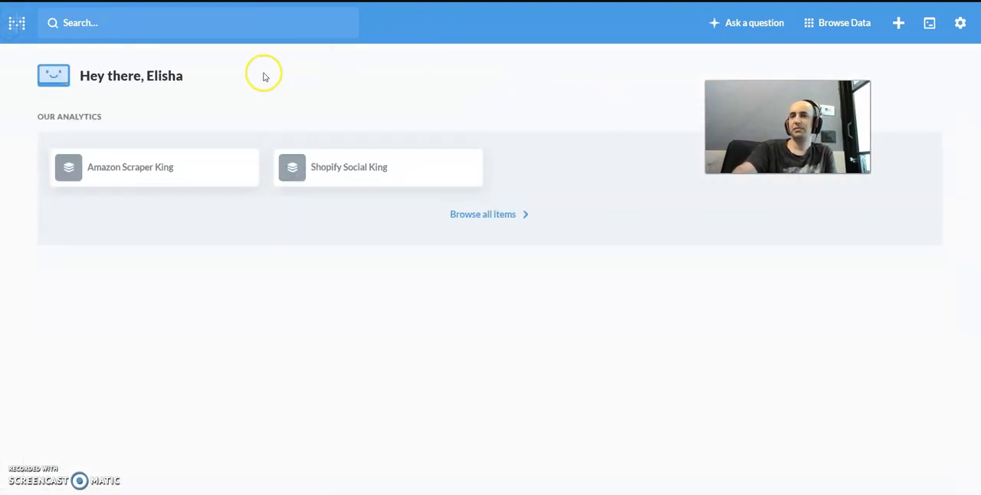
pyautogui.click(130, 167)
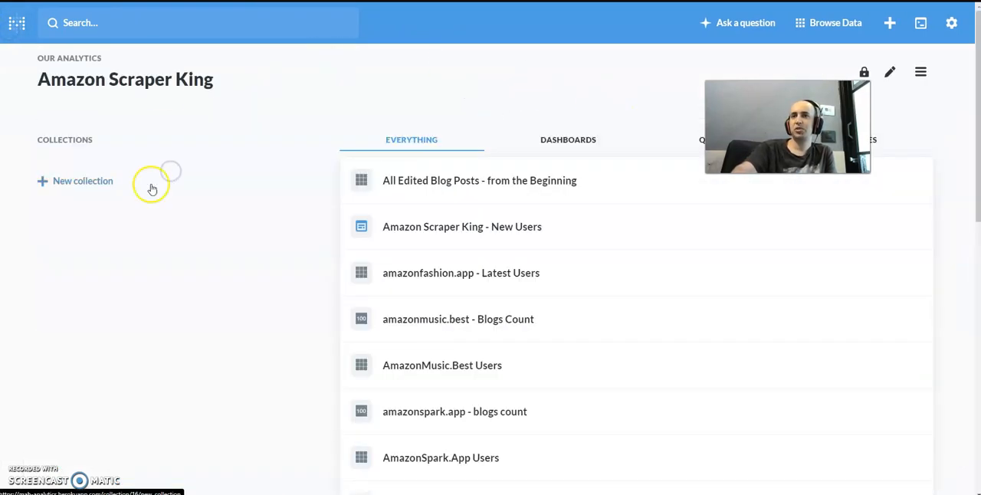
pyautogui.scroll(-3)
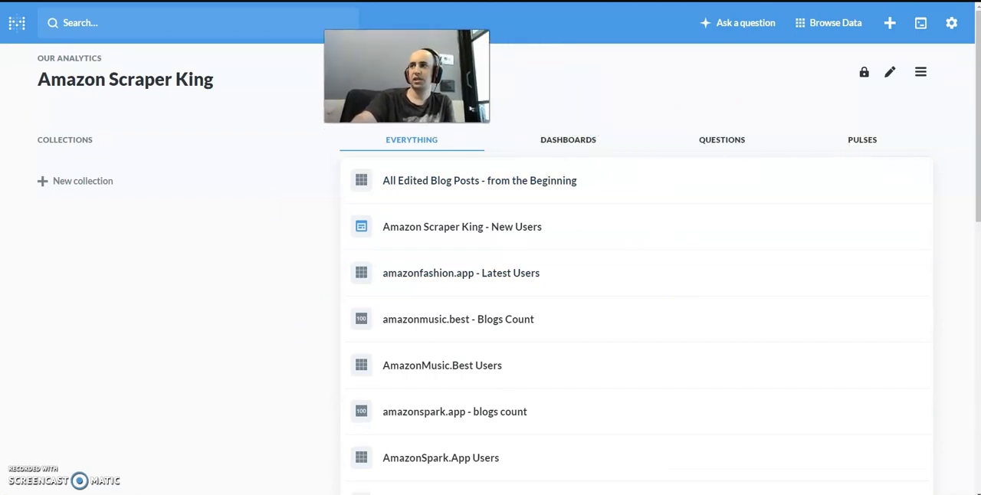
pyautogui.click(952, 23)
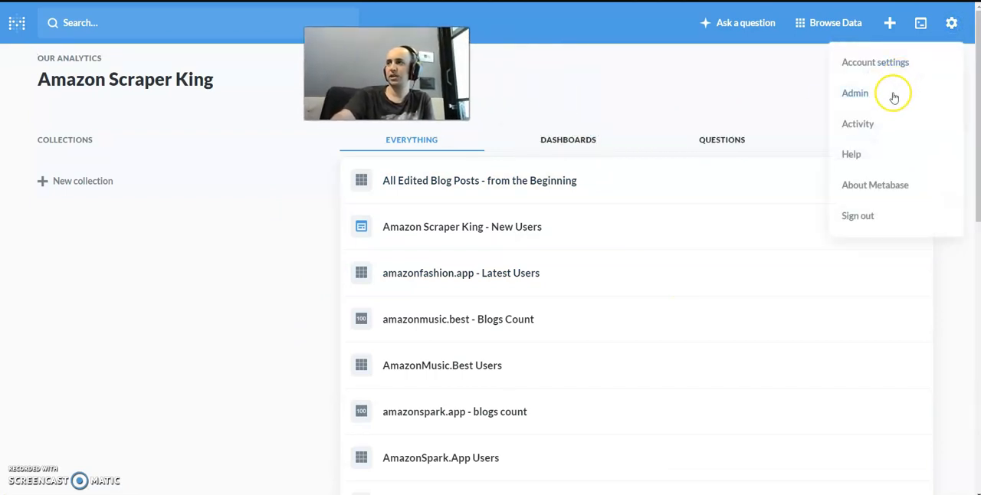
# Enter Metabase Admin's Getting set up page and bring up the account and admin menu
pyautogui.click(855, 93)
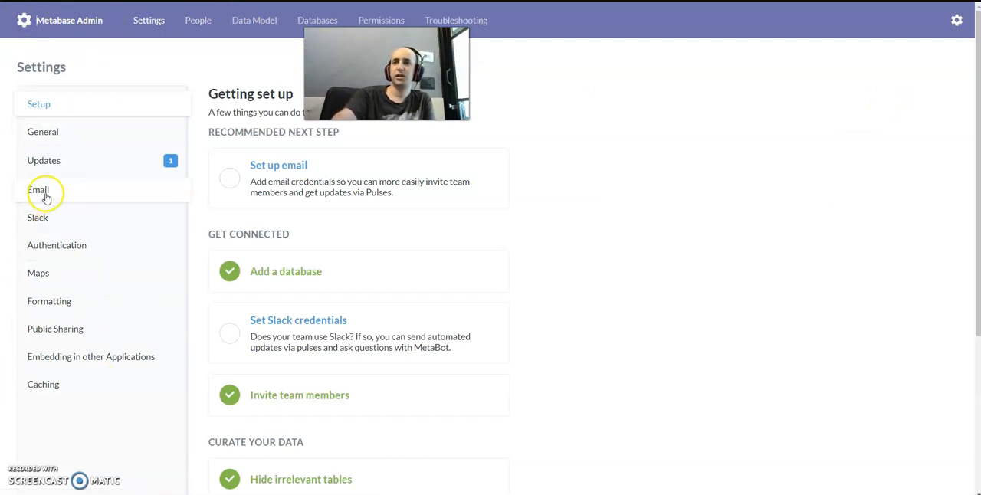
pyautogui.moveTo(109, 175)
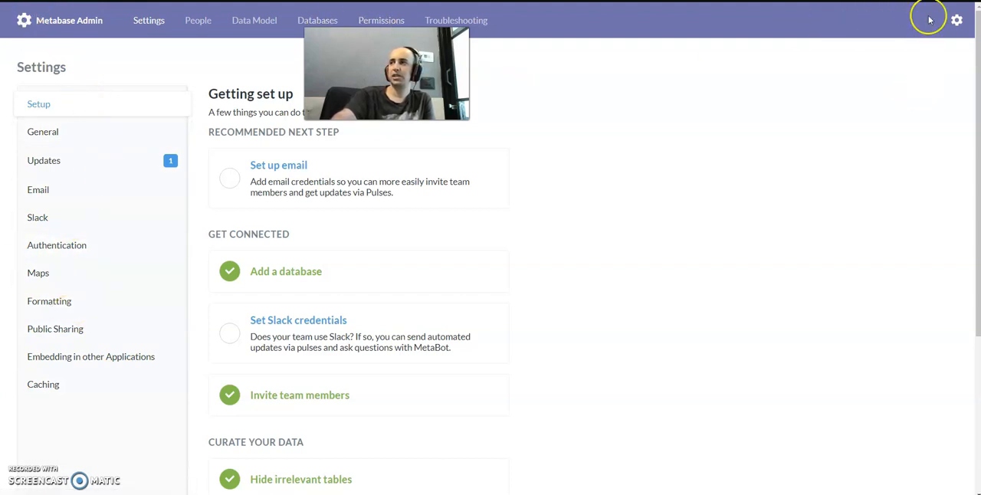
pyautogui.click(957, 20)
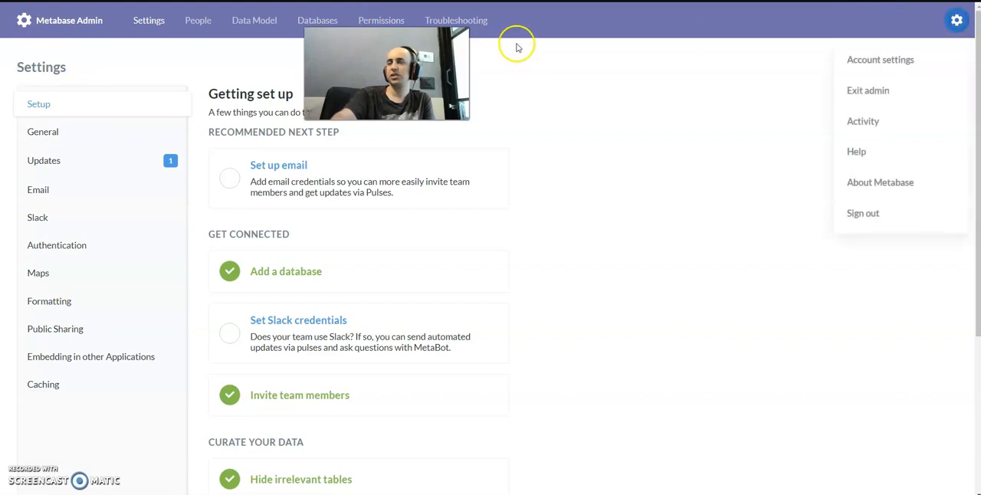
pyautogui.moveTo(317, 20)
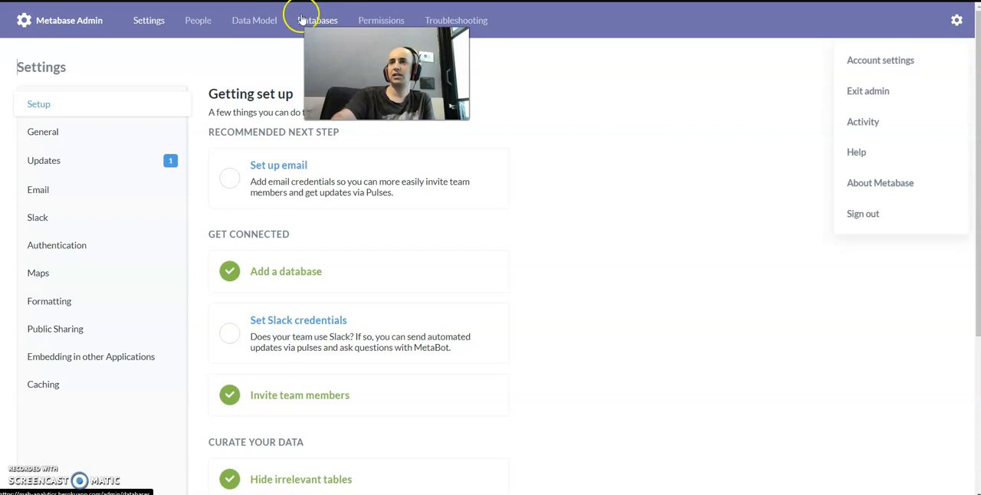
pyautogui.moveTo(381, 20)
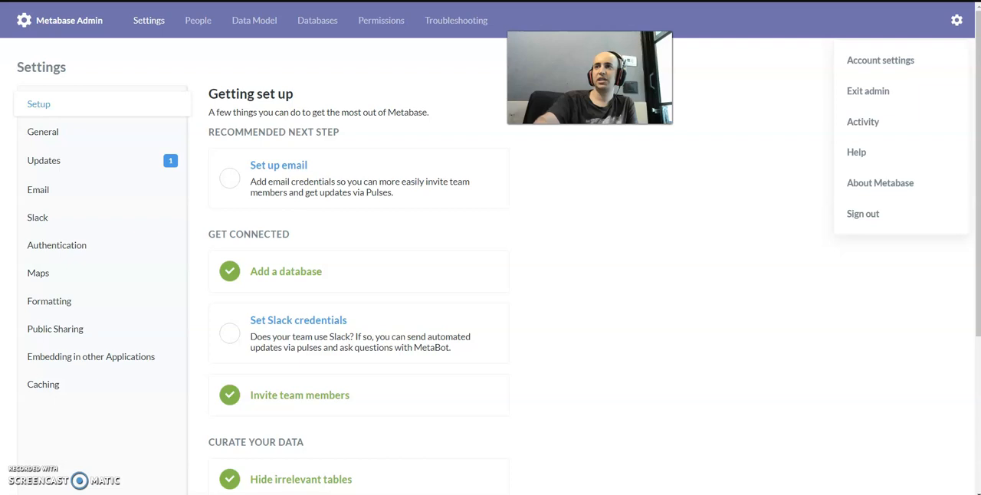
pyautogui.moveTo(317, 20)
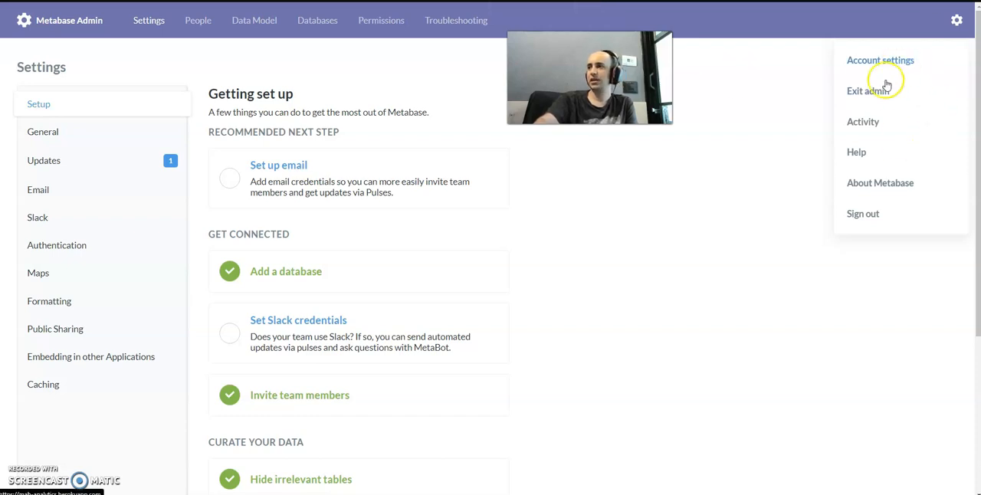
# Exit admin, start a blank New pulse, and scroll through its setup form
pyautogui.click(868, 91)
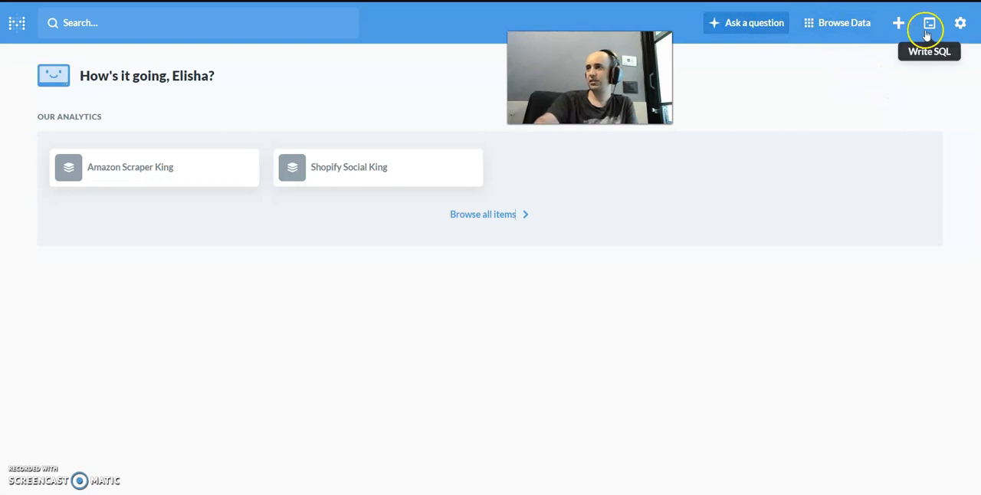
pyautogui.click(898, 22)
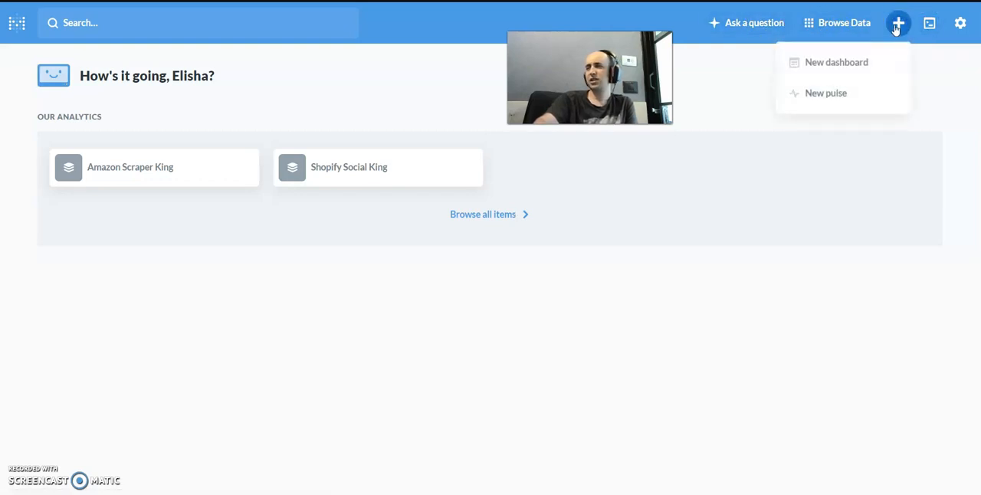
pyautogui.moveTo(836, 62)
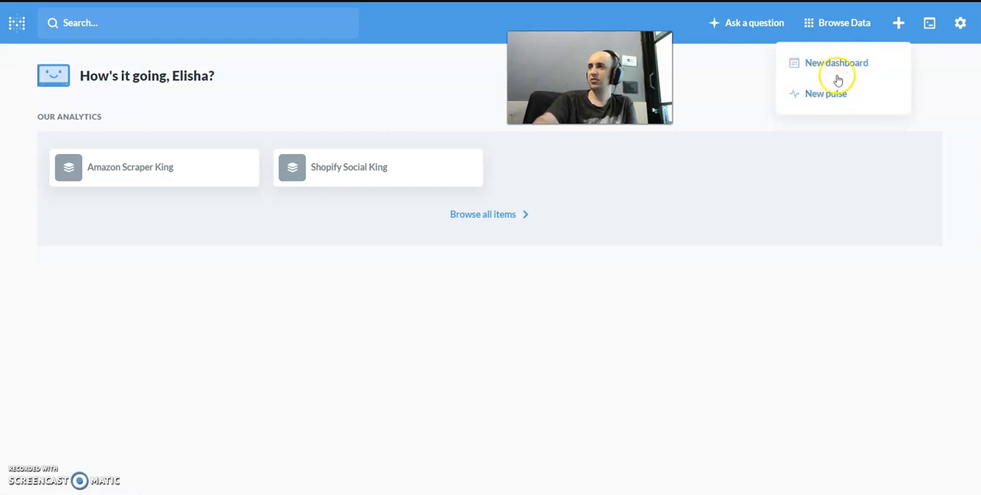
pyautogui.click(826, 94)
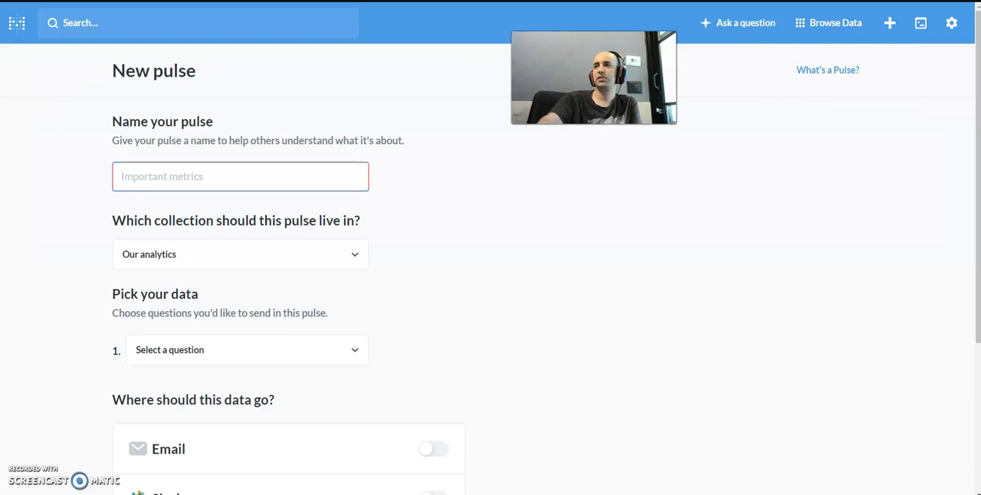
pyautogui.scroll(-3)
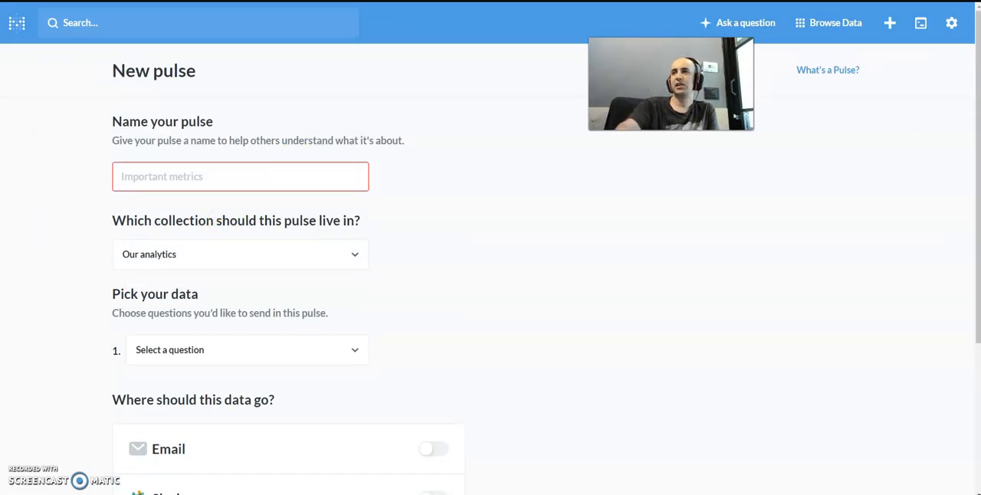
pyautogui.scroll(-3)
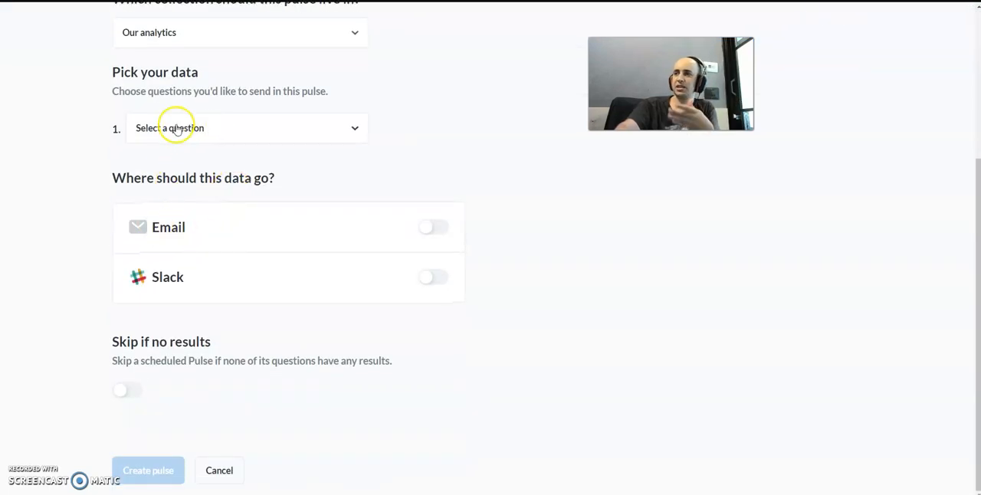
pyautogui.moveTo(250, 170)
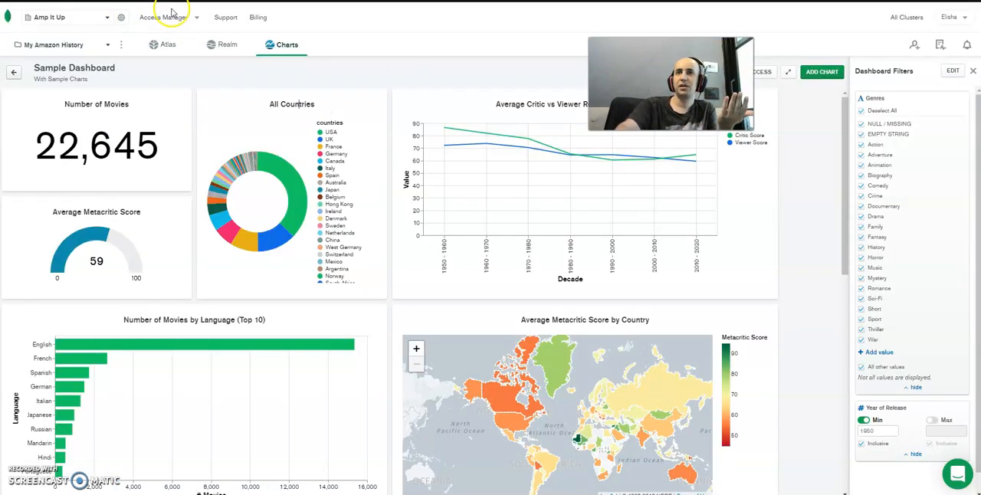
pyautogui.moveTo(141, 59)
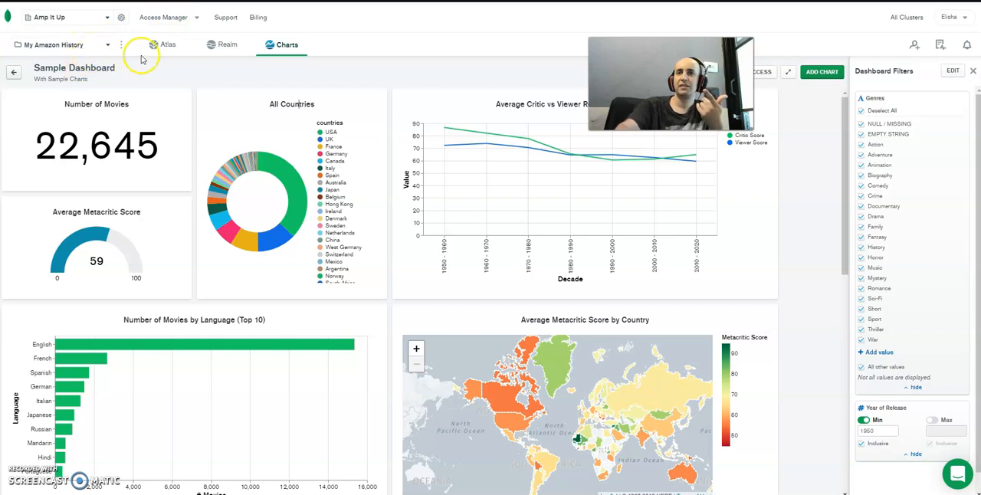
pyautogui.scroll(-3)
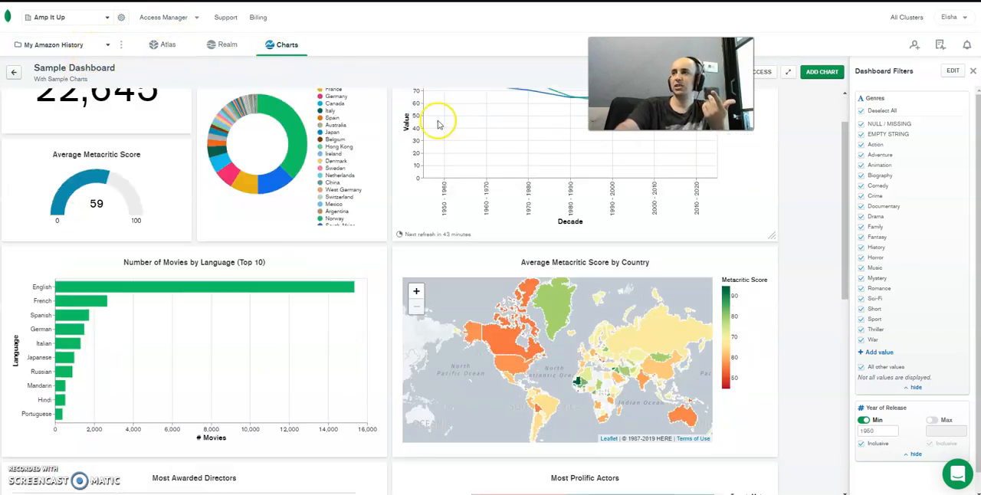
pyautogui.click(54, 45)
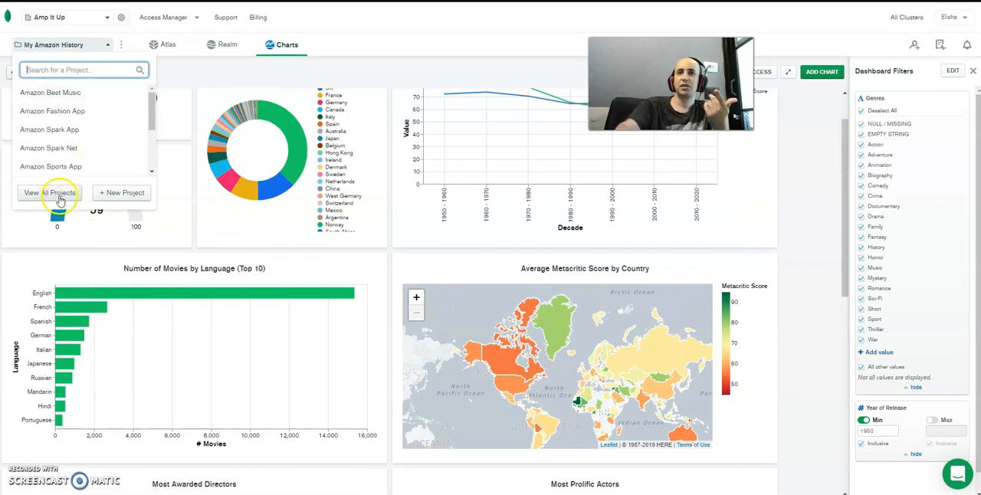
pyautogui.click(49, 193)
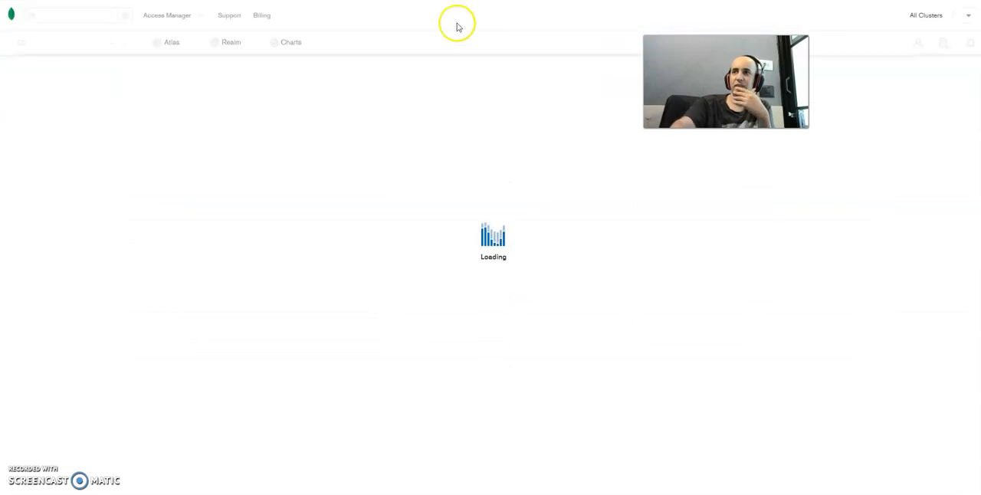
pyautogui.click(290, 43)
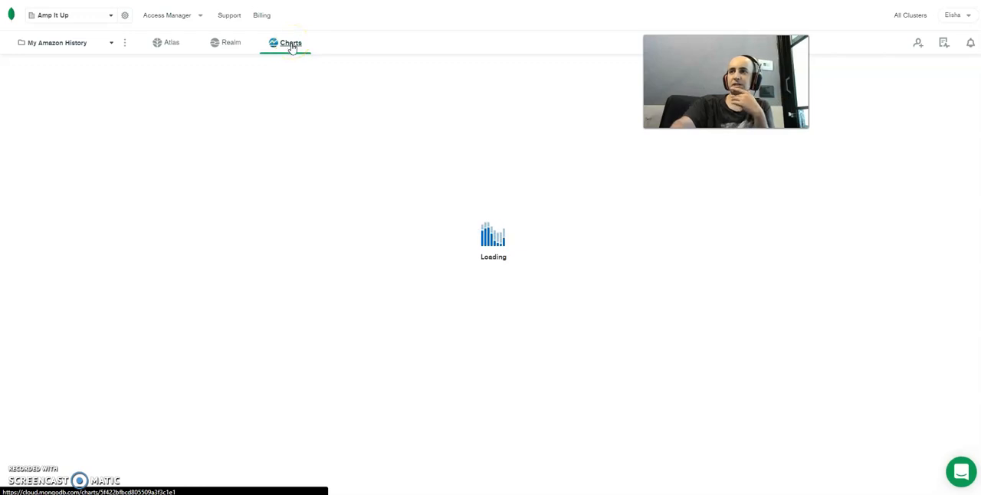
pyautogui.click(290, 42)
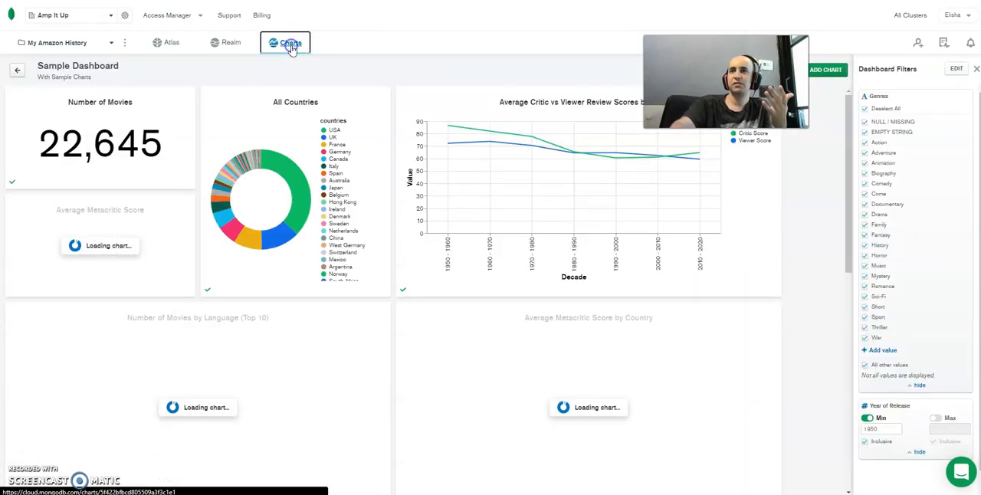
pyautogui.click(285, 42)
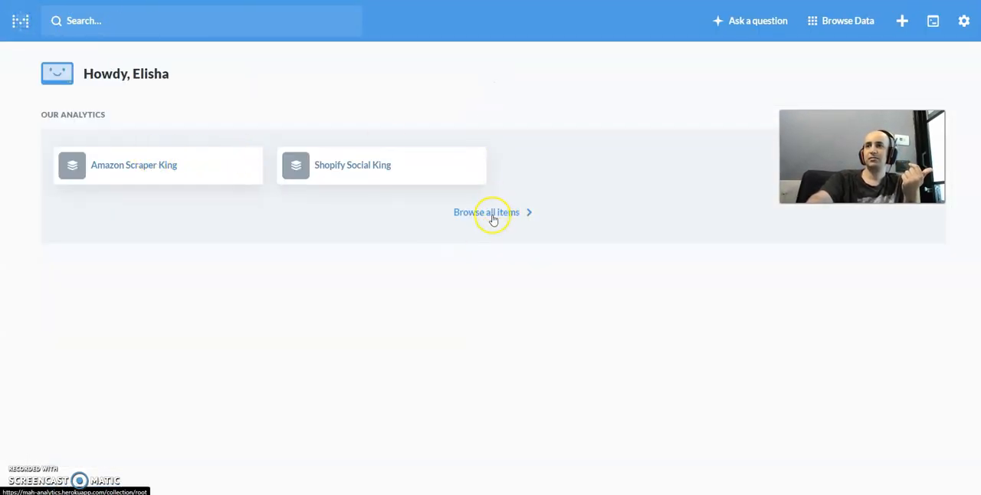
# Browse all items in Our analytics, then view and scroll the Activity feed
pyautogui.click(486, 212)
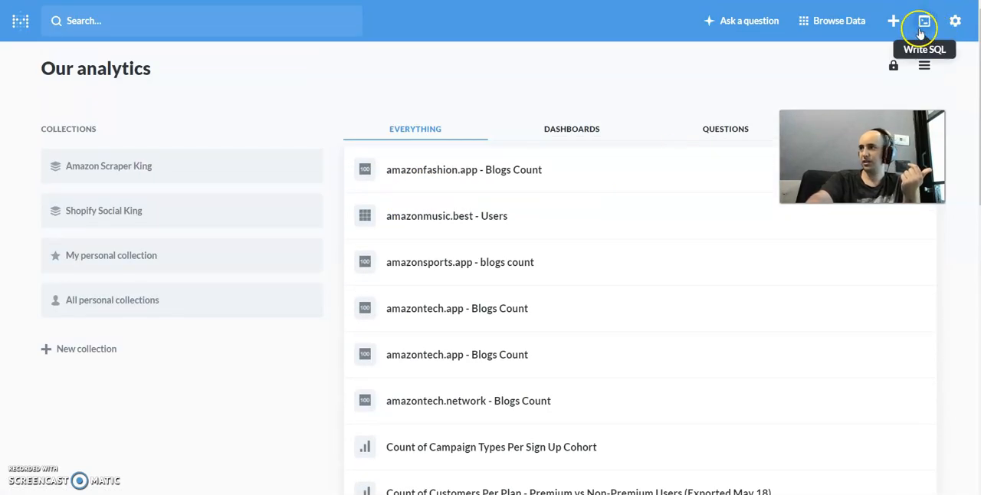
pyautogui.moveTo(956, 20)
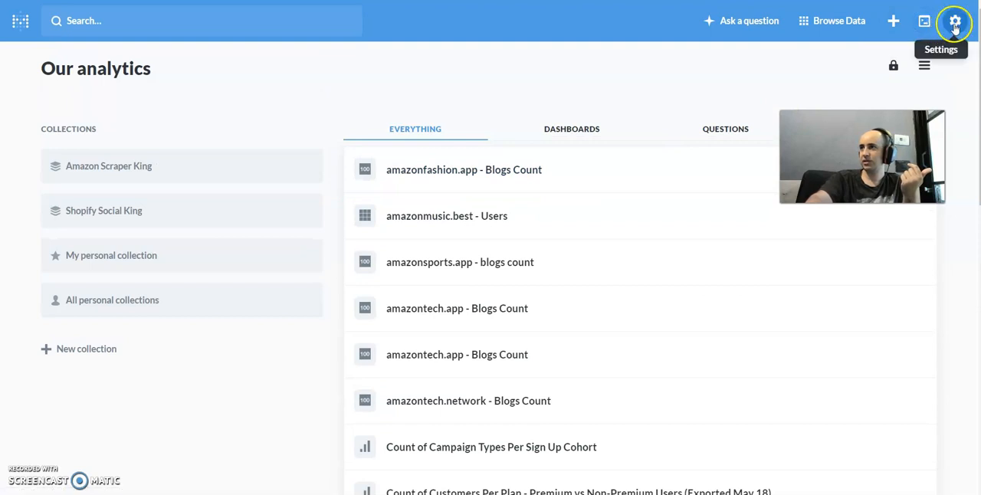
pyautogui.click(954, 20)
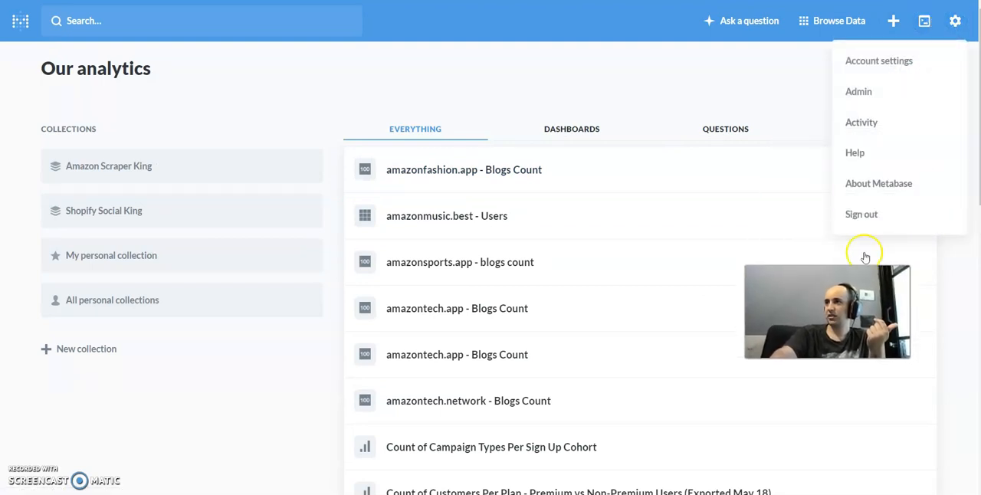
pyautogui.click(861, 122)
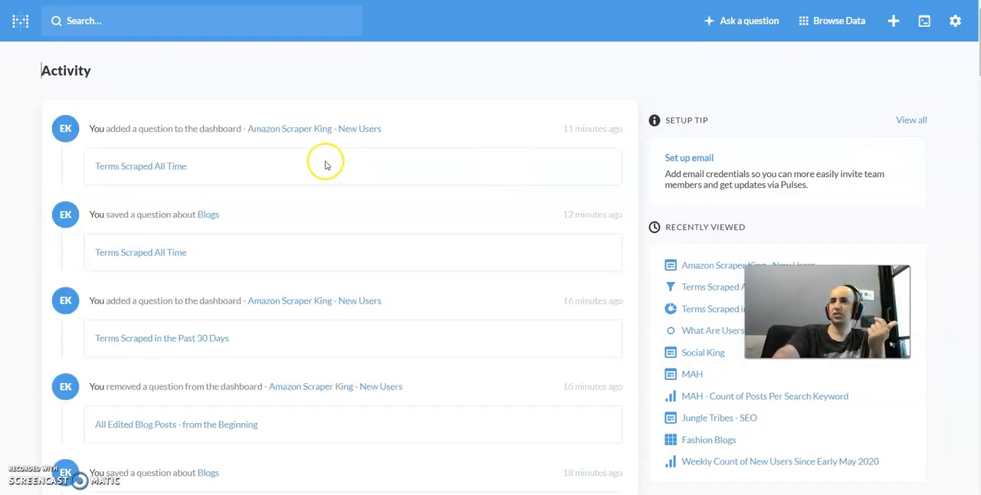
pyautogui.scroll(-3)
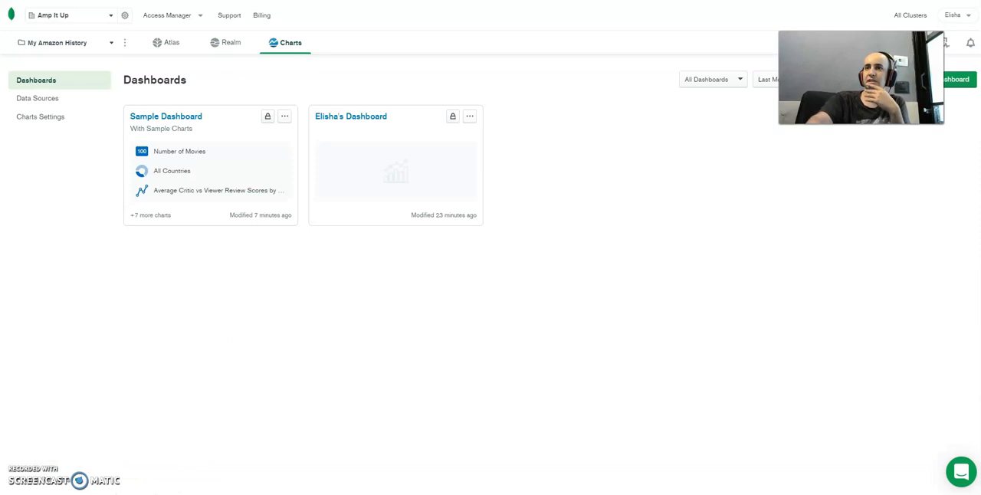
pyautogui.moveTo(518, 307)
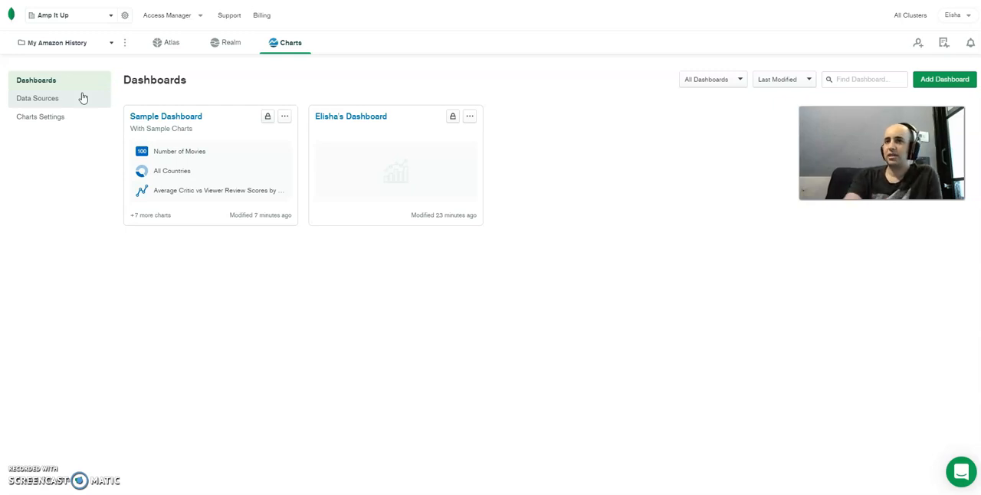
# Show the MongoDB Charts Data Sources list with the Sample Data: Movies source
pyautogui.click(37, 98)
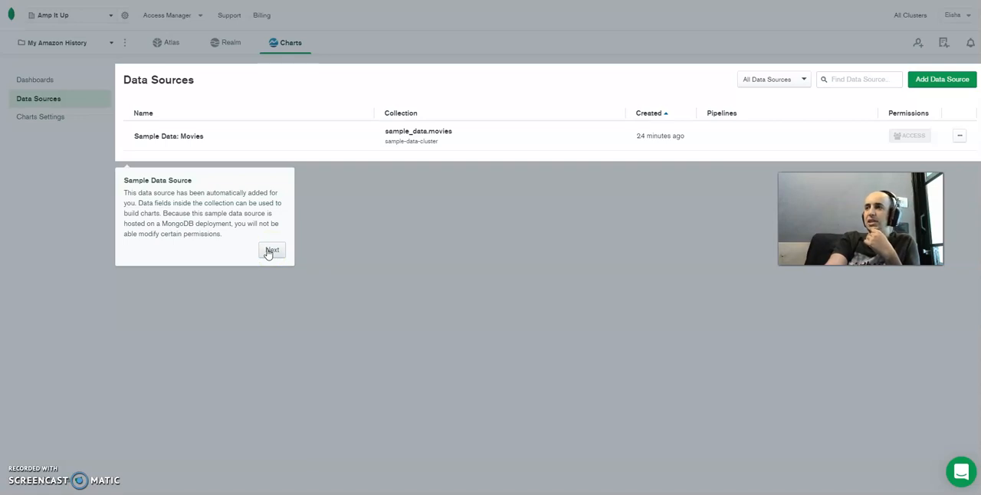
pyautogui.moveTo(170, 79)
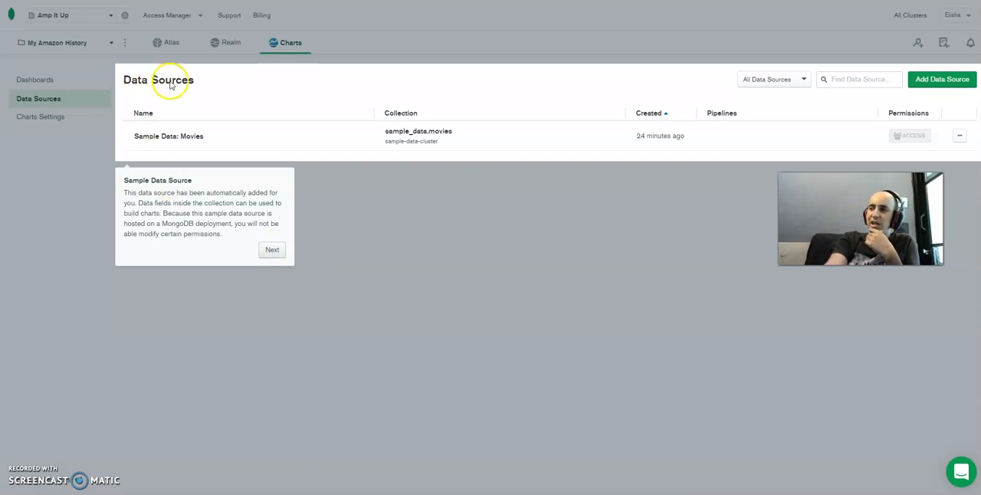
pyautogui.moveTo(100, 182)
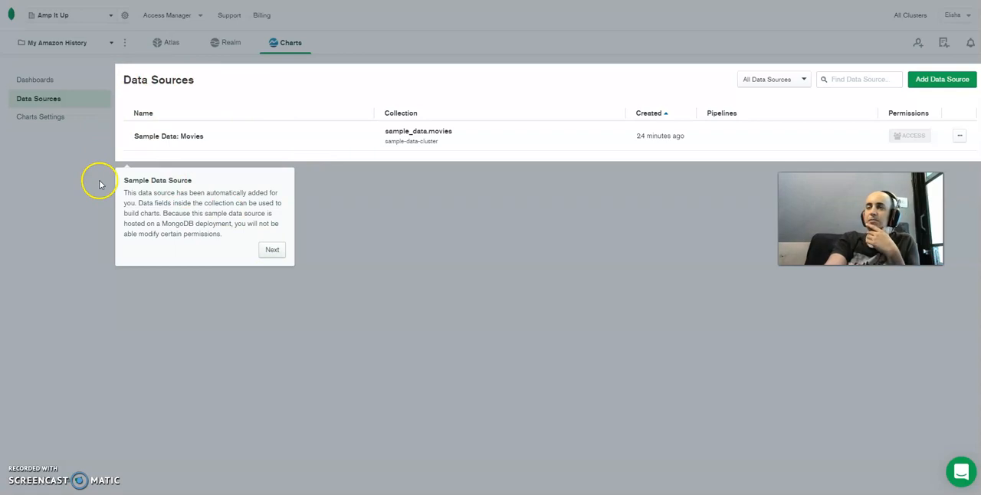